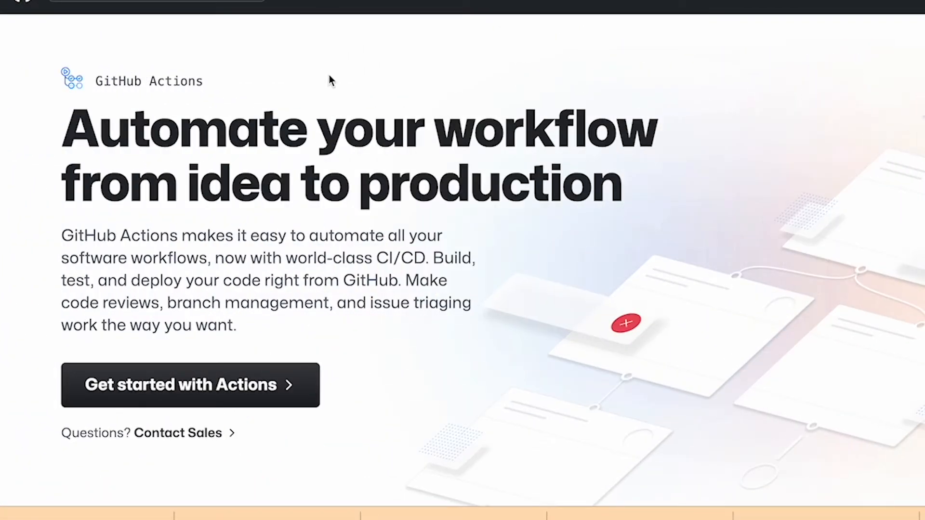
Run npm init release-it and store the config in a separate .release-it.json file.
{"action": "scroll", "scroll_direction": "down", "scroll_amount": 3}
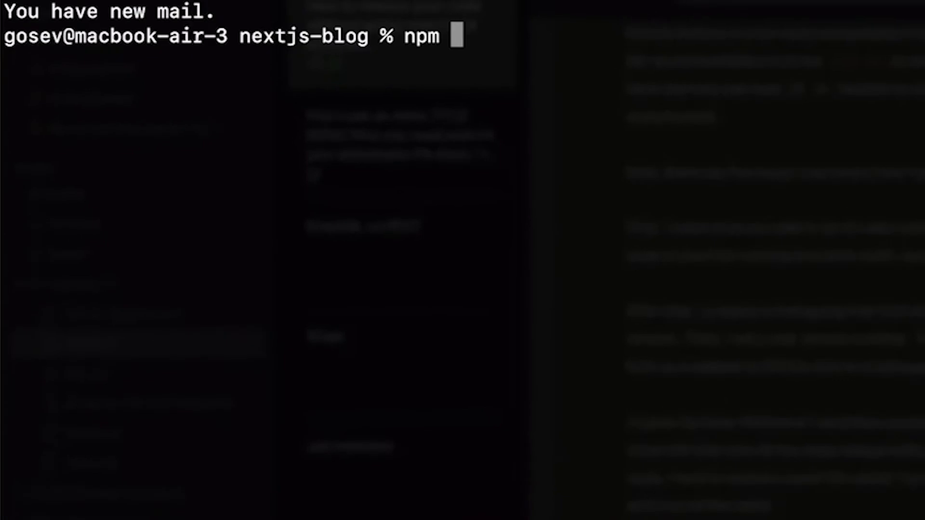
{"action": "type", "text": "init rel"}
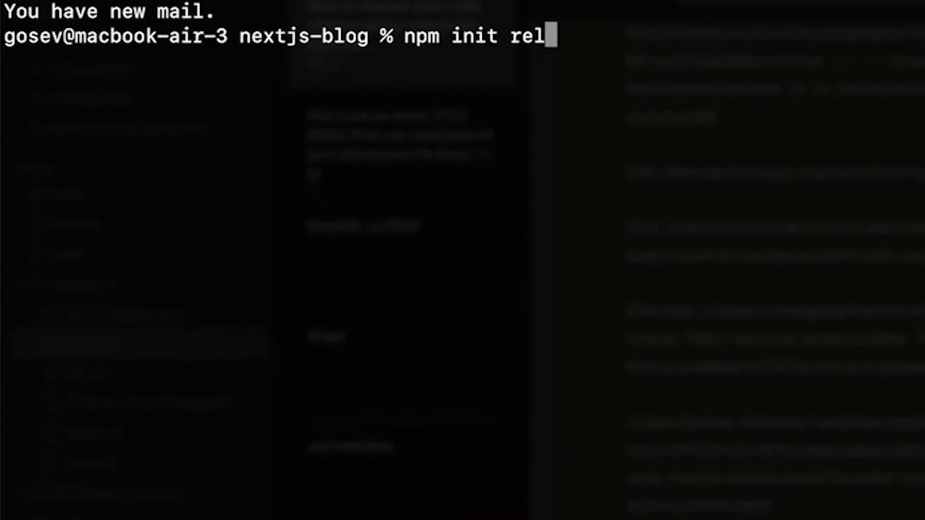
{"action": "type", "text": "ease-i"}
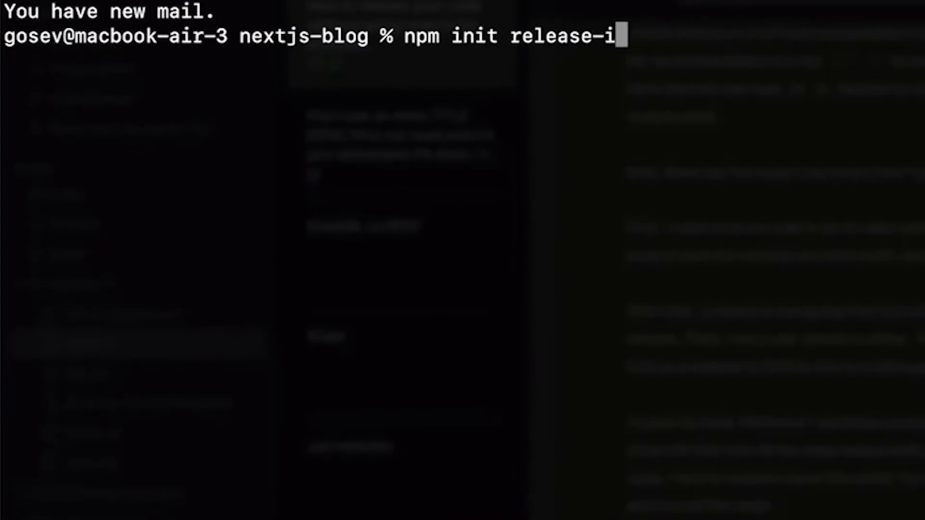
{"action": "type", "text": "t"}
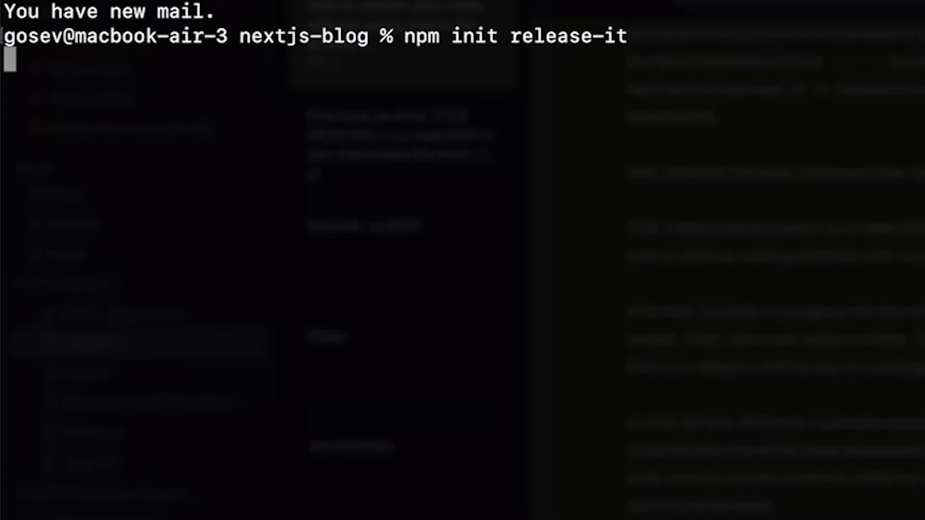
{"action": "key", "text": "Return"}
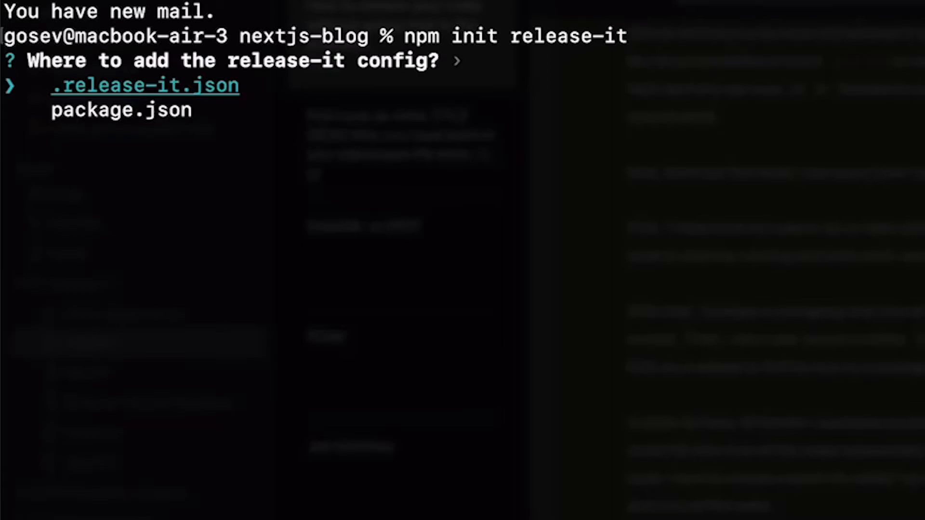
{"action": "key", "text": "Return"}
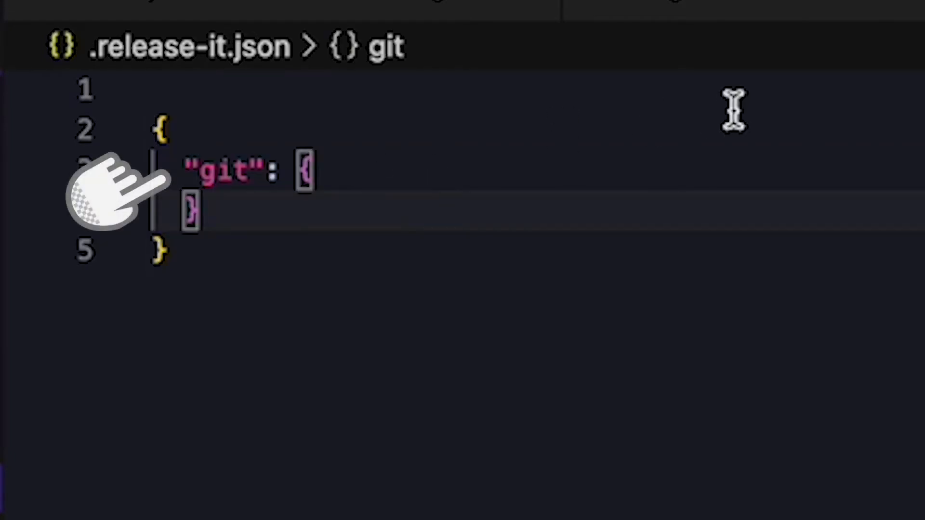
Add "requireBranch": "main" and "commitMessage": "chore: release v${version}" to the git section.
{"action": "type", "text": "\"requireBranch\":"}
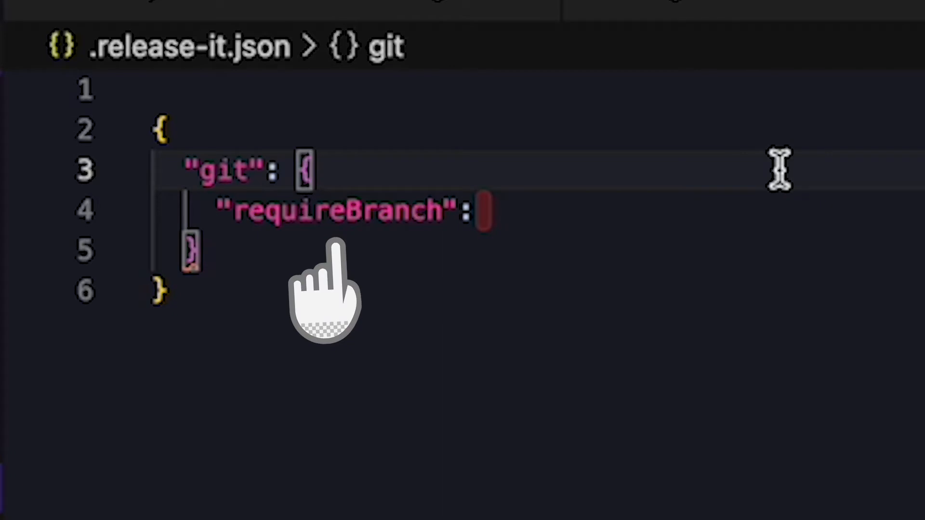
{"action": "type", "text": "\"main\""}
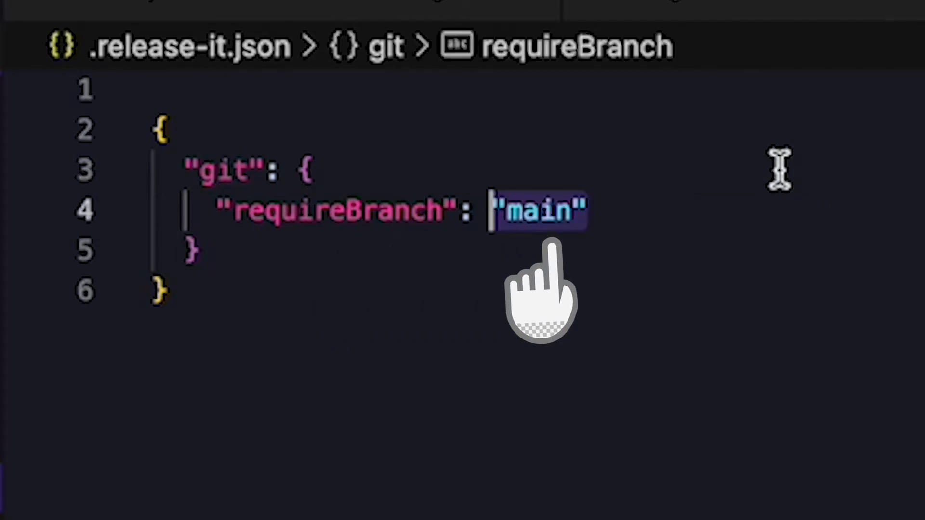
{"action": "type", "text": ","}
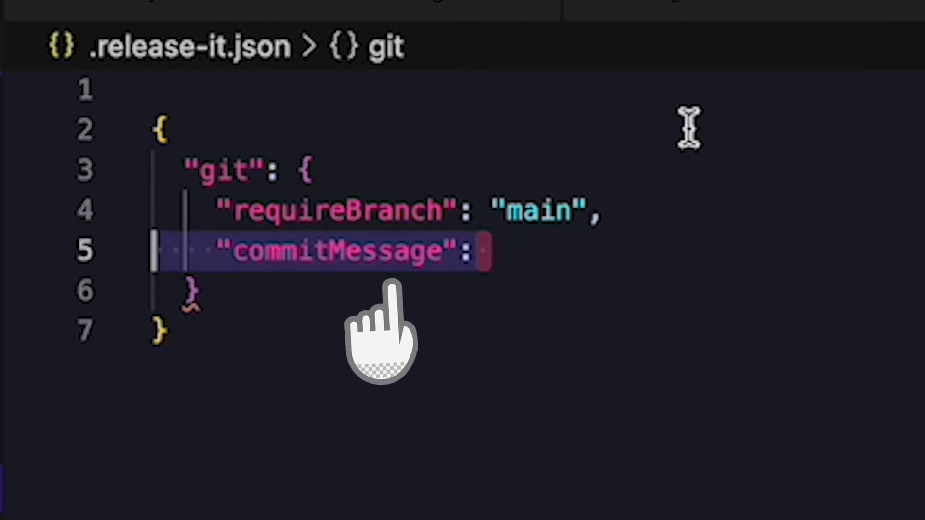
{"action": "type", "text": "\"chore: release\""}
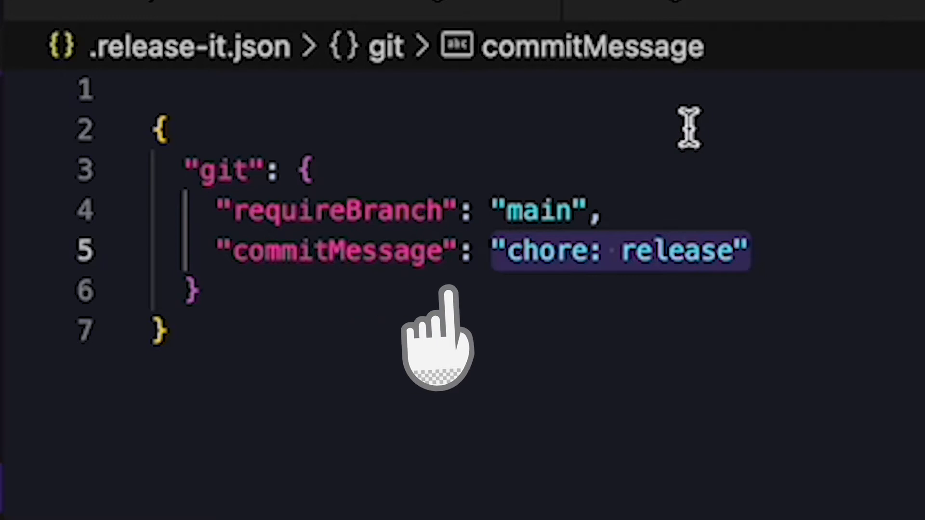
{"action": "type", "text": "v${version}"}
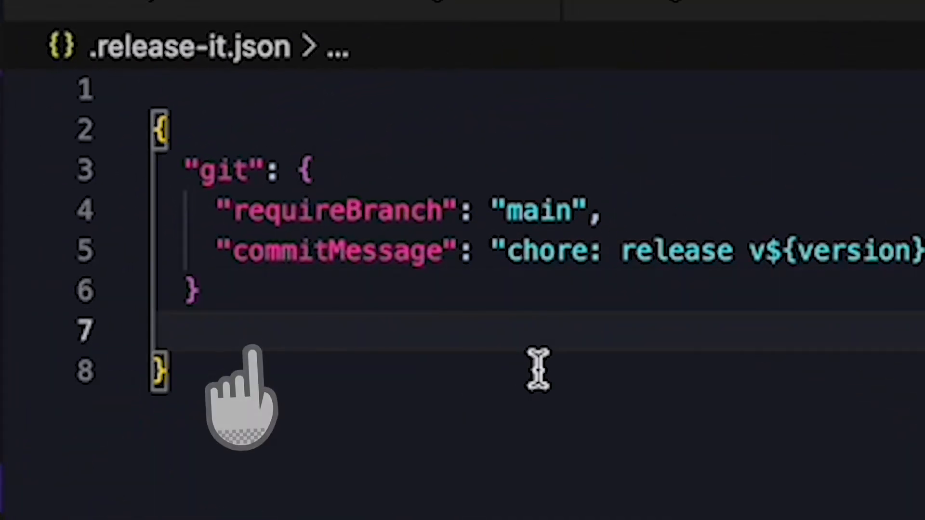
Add a hooks object with before:init running git pull, npm run lint and npm run test.
{"action": "type", "text": "\"hooks\""}
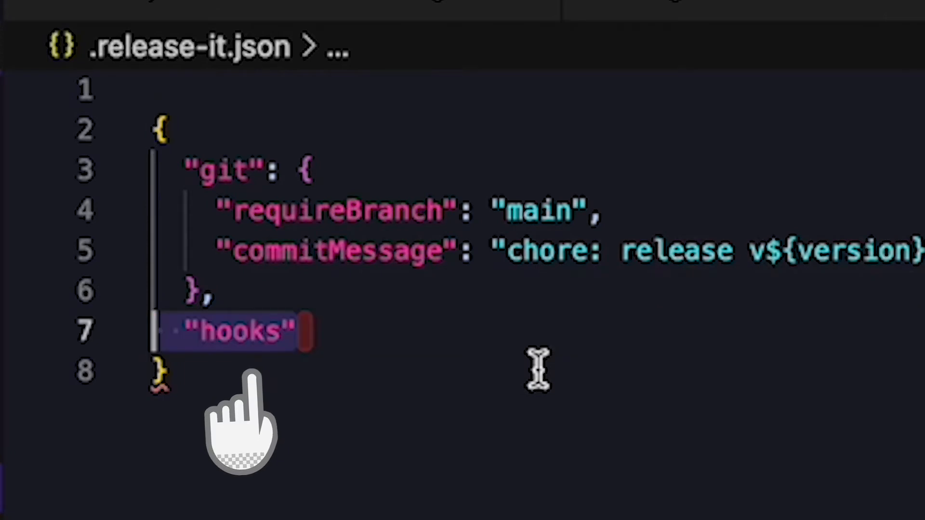
{"action": "type", "text": ":"}
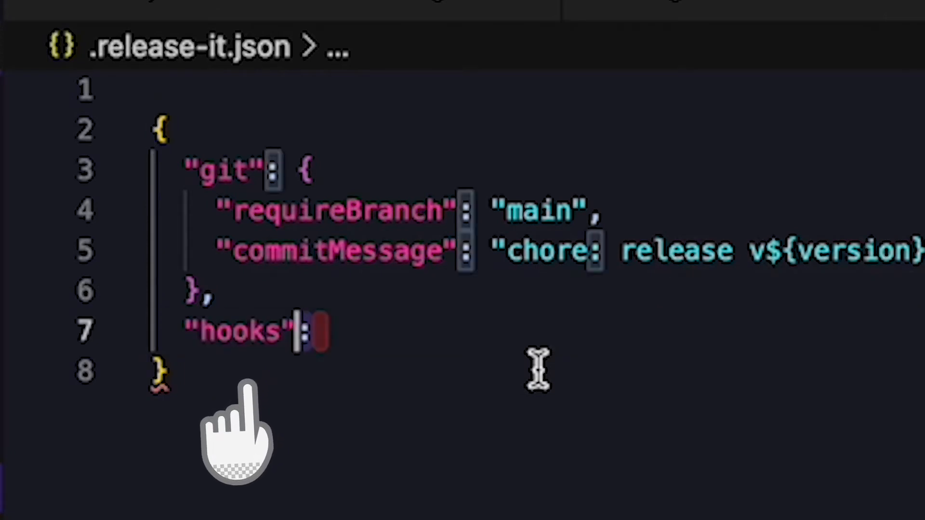
{"action": "type", "text": "{"}
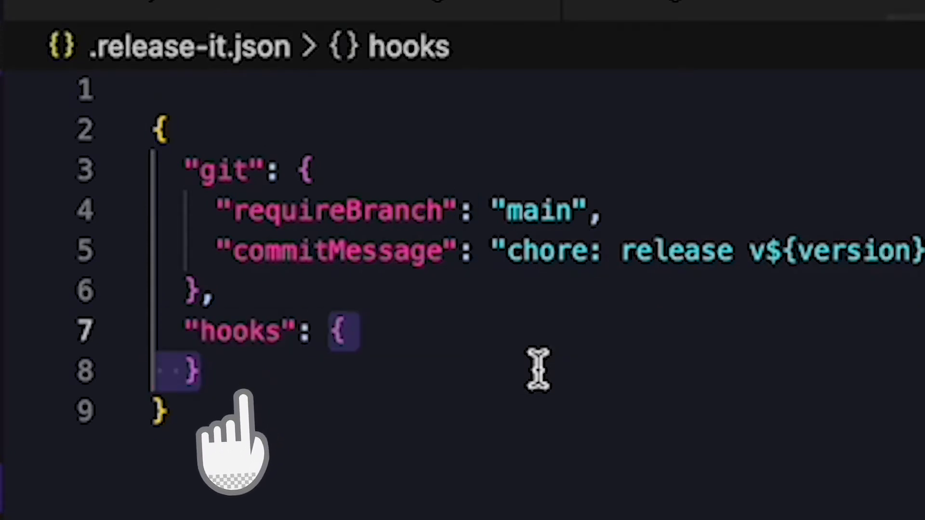
{"action": "type", "text": "\"before:init\": [\"git"}
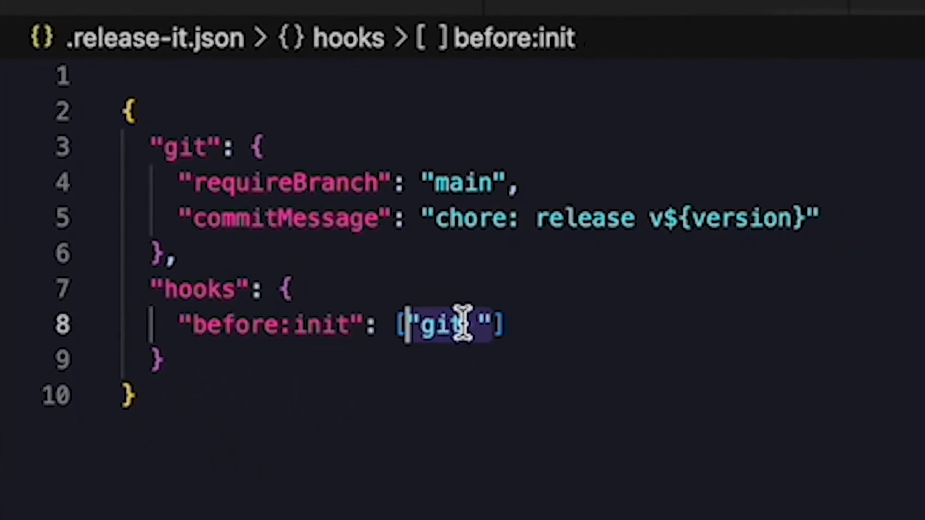
{"action": "type", "text": "pull"}
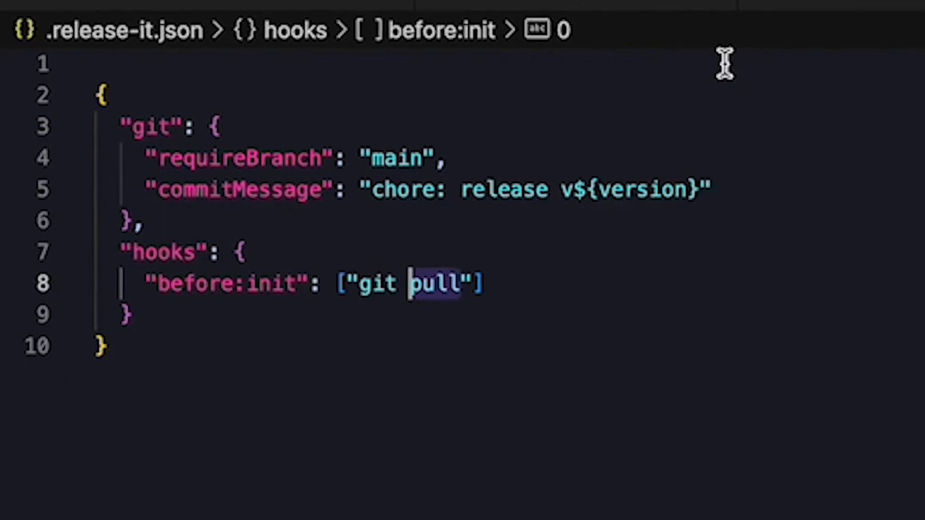
{"action": "type", "text": ", \"npm\""}
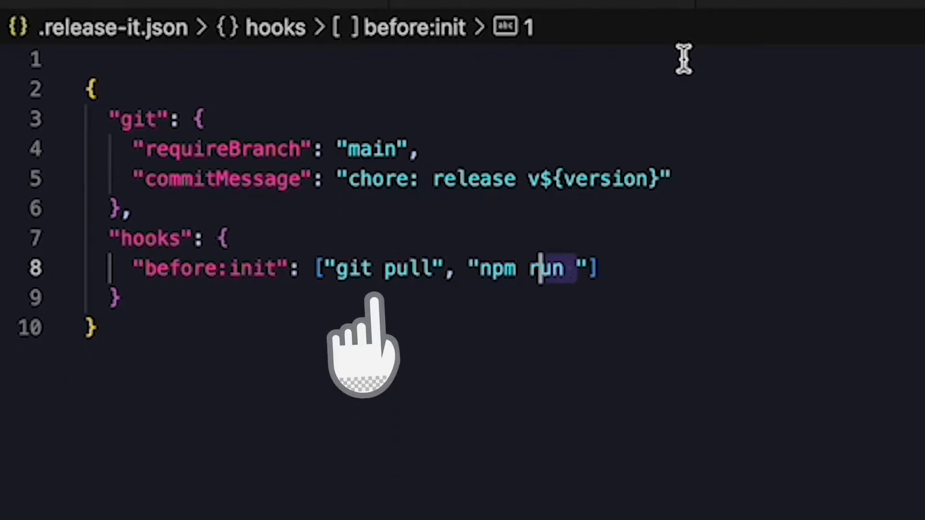
{"action": "type", "text": "lint"}
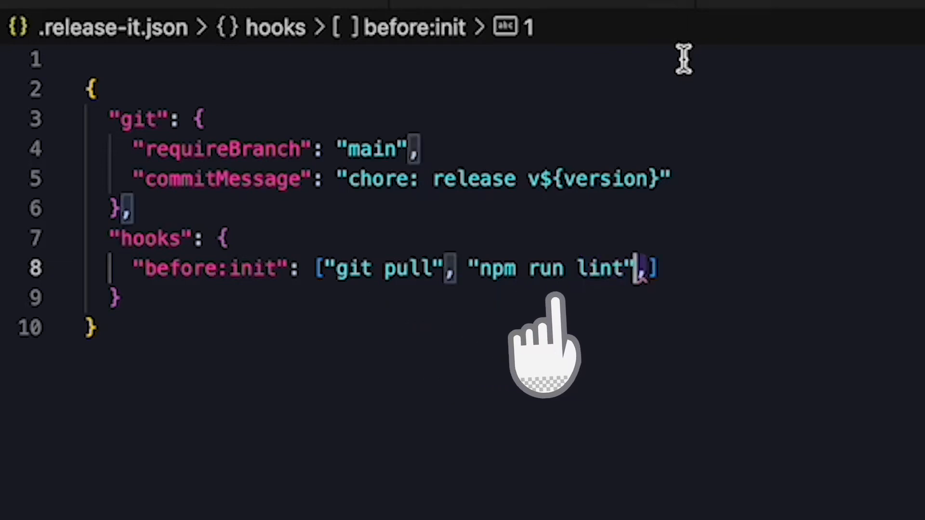
{"action": "type", "text": ", \"npm run \""}
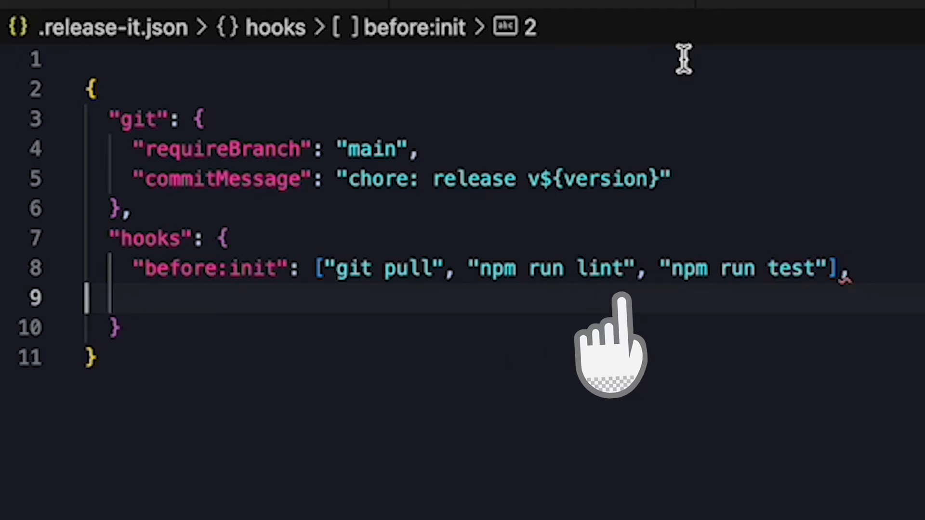
Add an after:bump hook running npx auto-changelog -p.
{"action": "type", "text": "\"after:bump\":"}
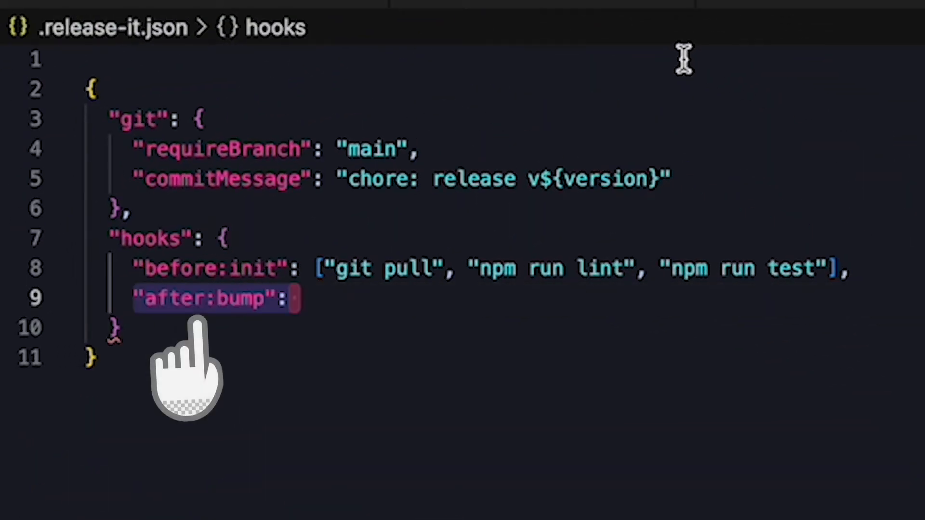
{"action": "type", "text": "\"npx auto-changelog\""}
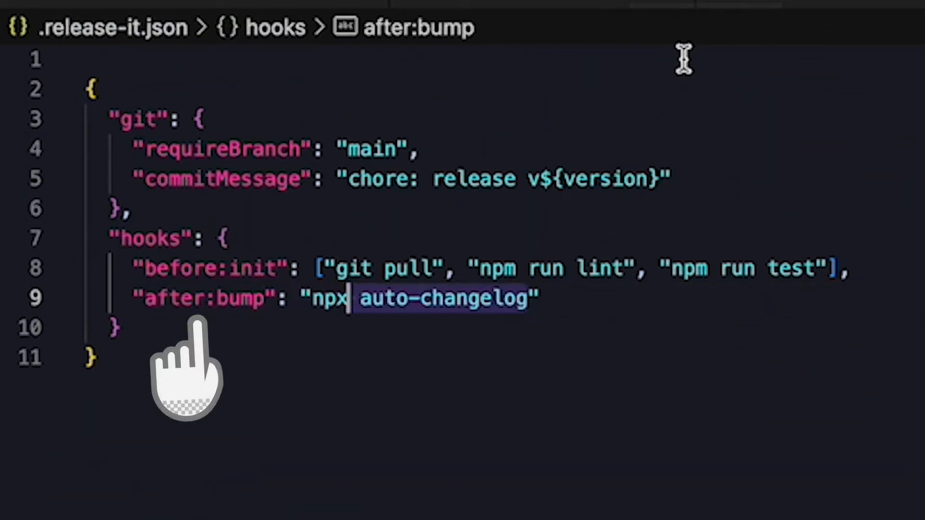
{"action": "type", "text": "-p"}
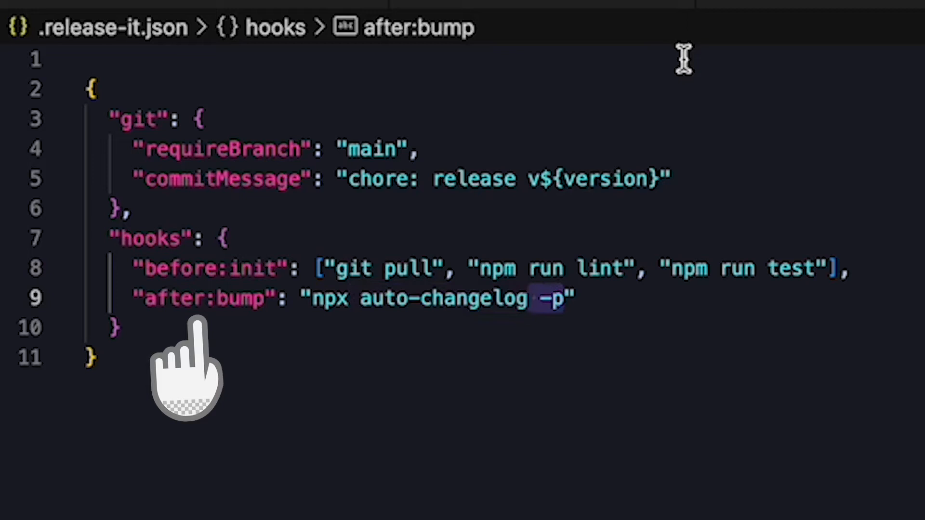
{"action": "type", "text": ","}
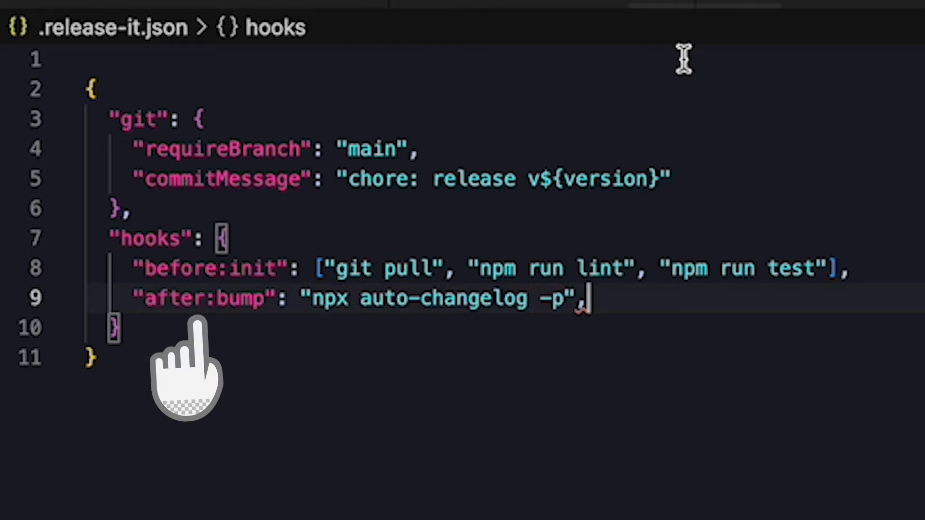
{"action": "mouse_move", "coordinate": [247, 366]}
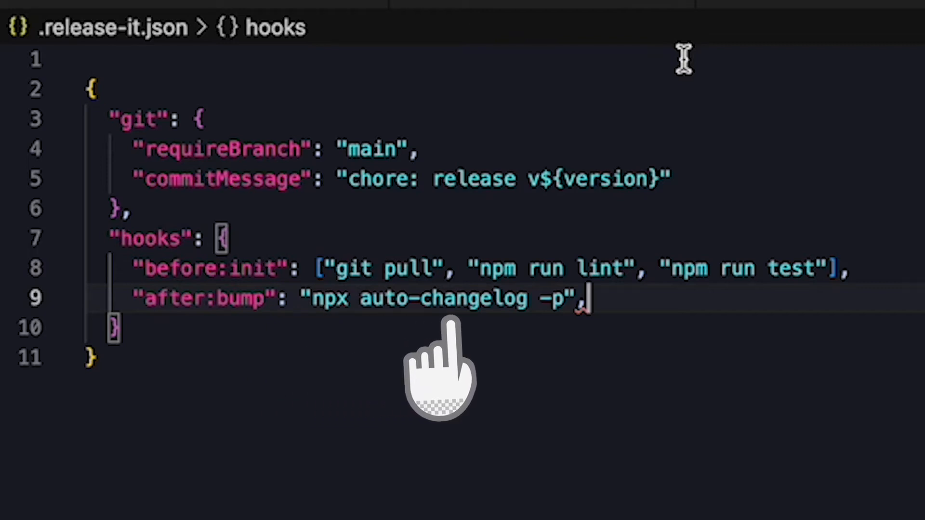
{"action": "mouse_move", "coordinate": [484, 366]}
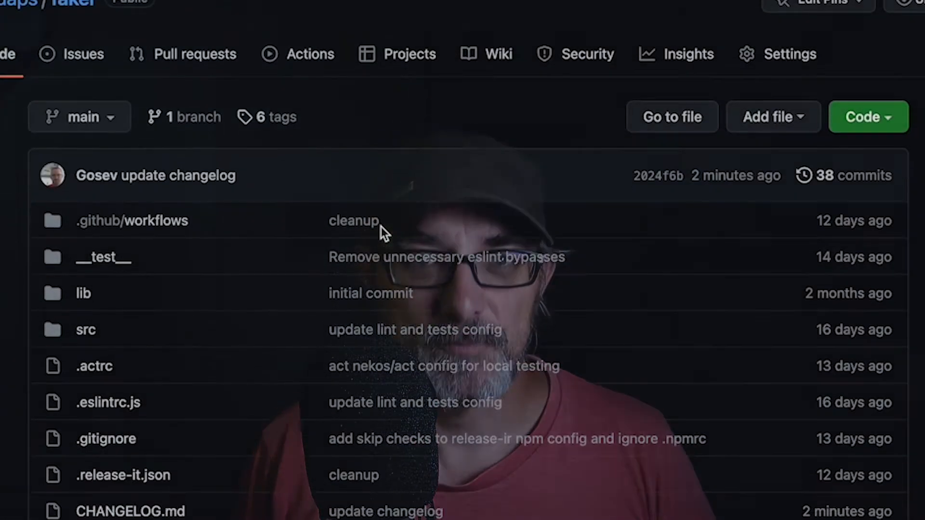
View the generated CHANGELOG.md with its 0.0.10 and 0.0.9 entries on GitHub.
{"action": "scroll", "scroll_direction": "down", "scroll_amount": 3}
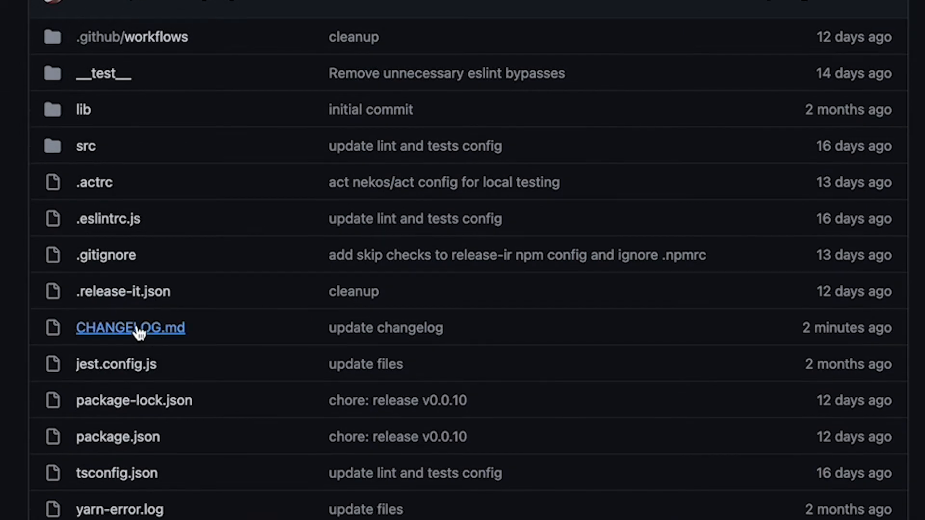
{"action": "left_click", "coordinate": [130, 327]}
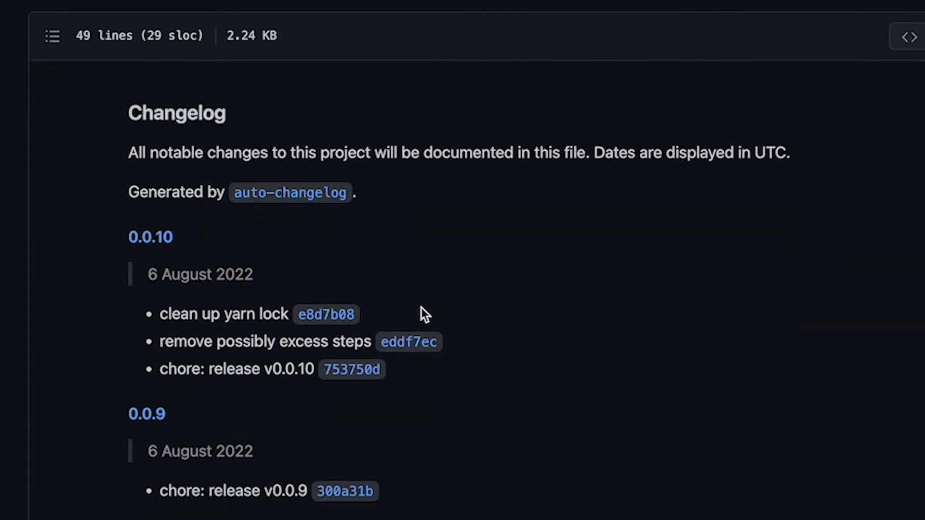
{"action": "scroll", "scroll_direction": "down", "scroll_amount": 3}
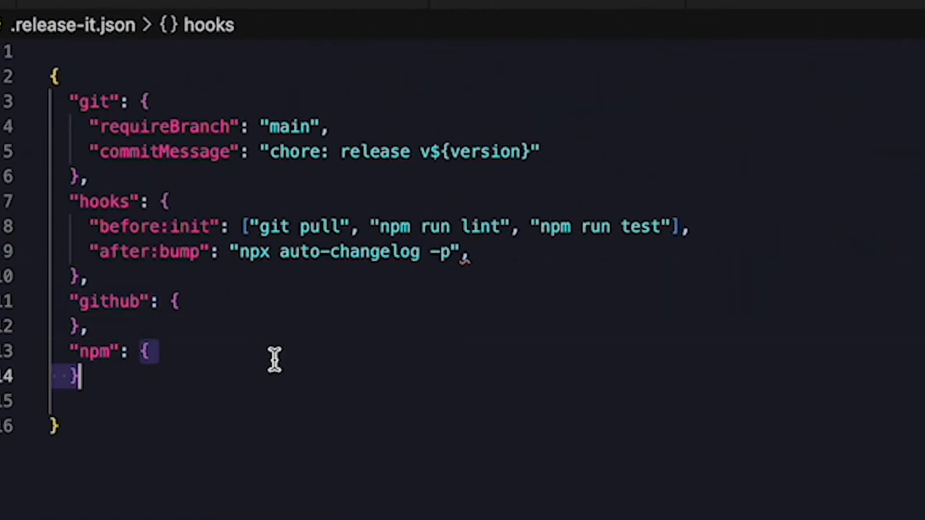
Set "release": true under github and "publish": true under npm in .release-it.json.
{"action": "type", "text": "\"release\": true"}
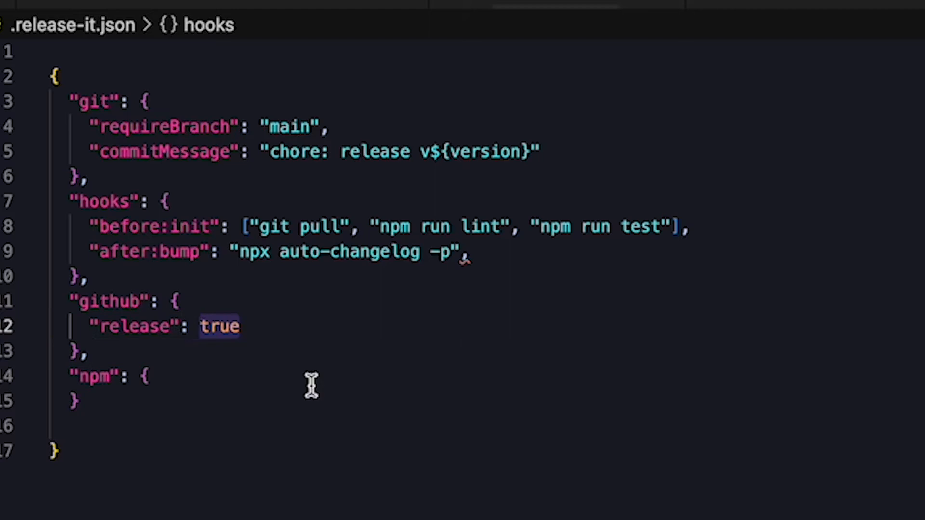
{"action": "type", "text": "\"publish\": true"}
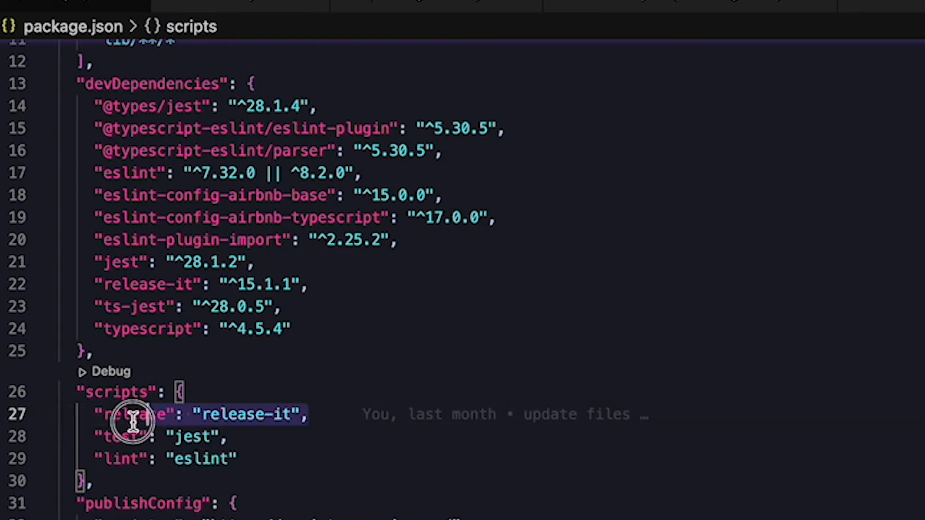
{"action": "mouse_move", "coordinate": [103, 414]}
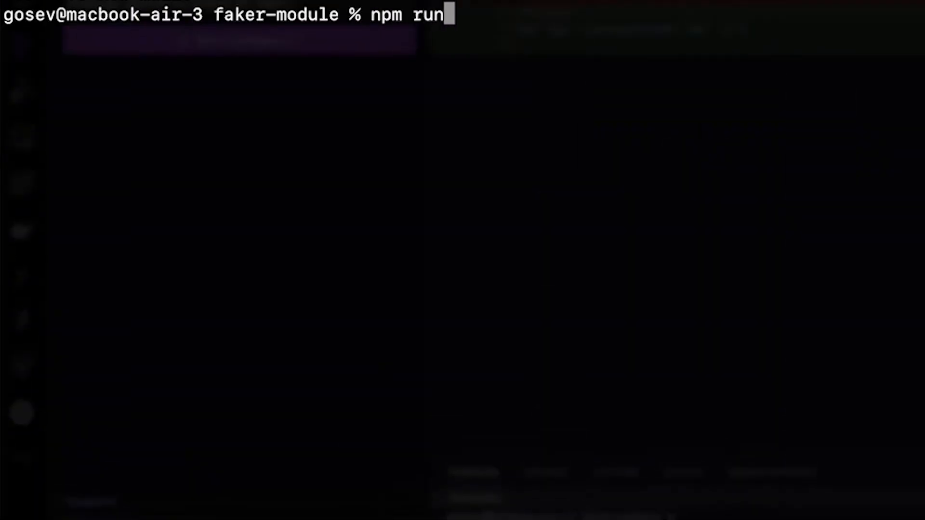
Run npm run release, accepting patch 0.0.11 and answering Y to publish to npm.
{"action": "type", "text": "release"}
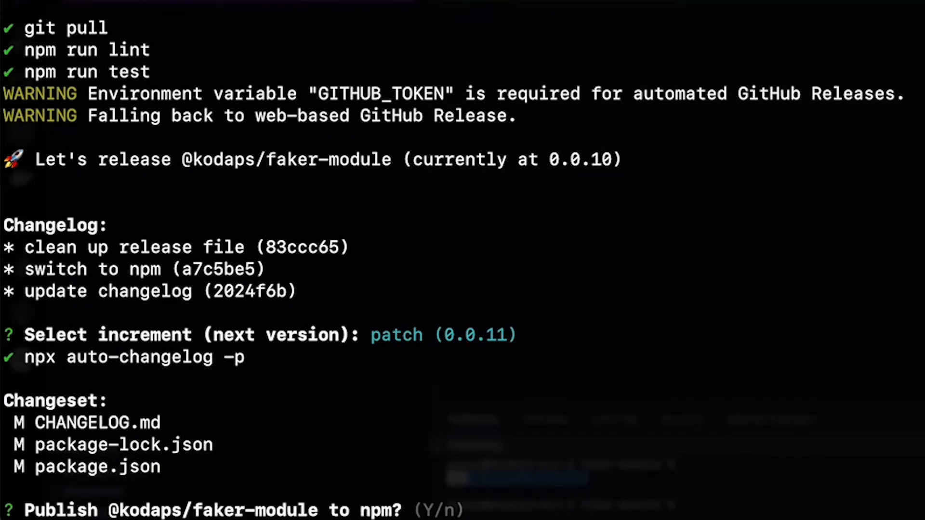
{"action": "type", "text": "Y"}
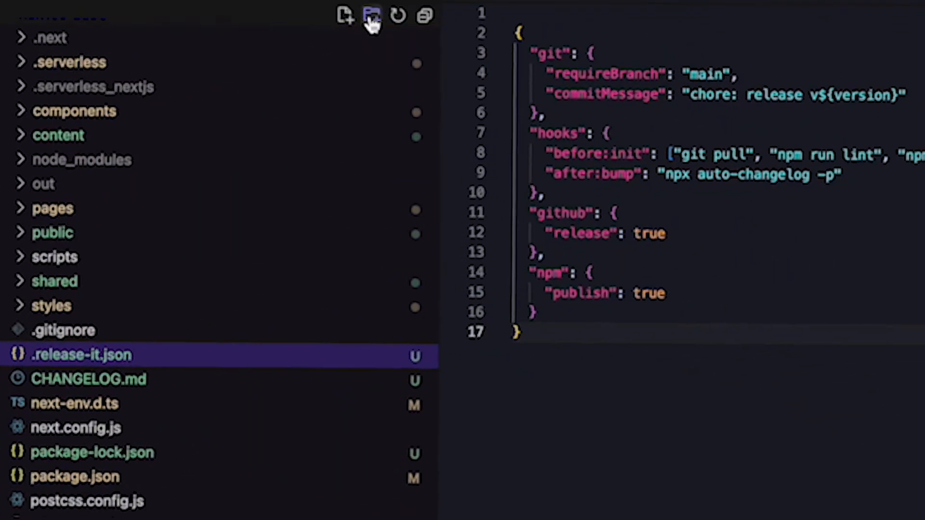
Create the .github/workflows folder and start a new release.yml file inside it.
{"action": "left_click", "coordinate": [370, 15]}
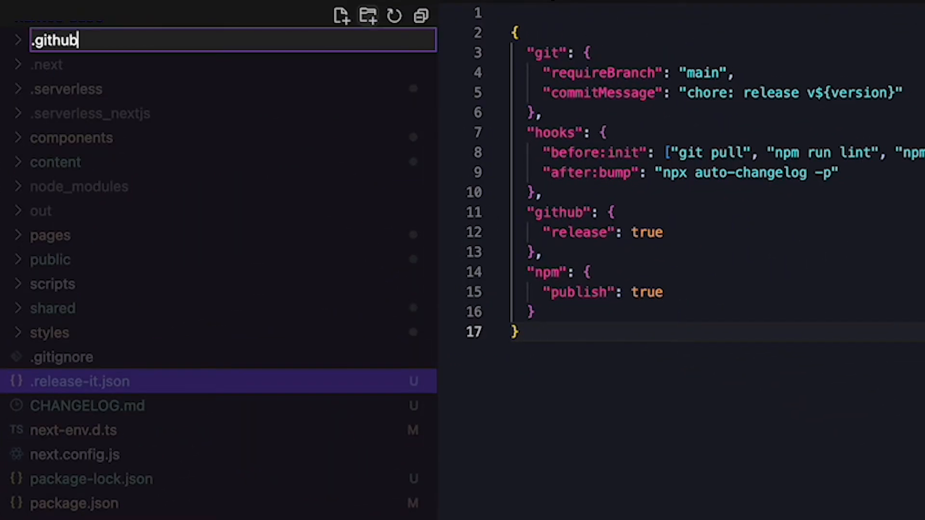
{"action": "right_click", "coordinate": [52, 41]}
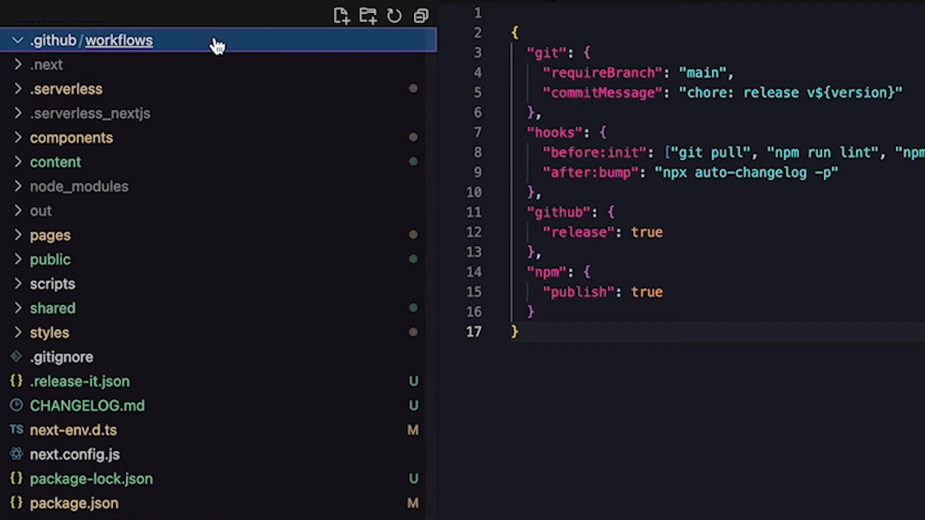
{"action": "type", "text": "rele"}
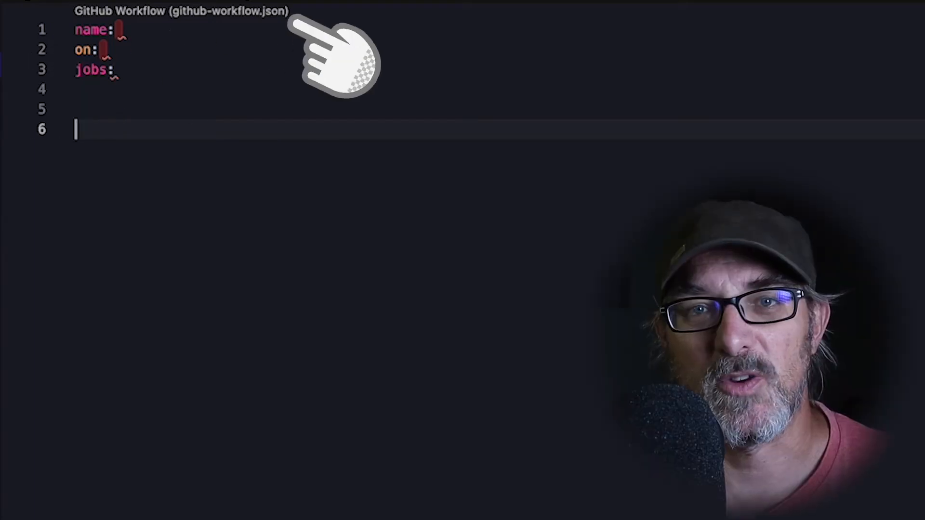
Name the workflow Release & Publish to NPM, trigger on workflow_dispatch, with a release job on ubuntu-20.04.
{"action": "type", "text": "Release & Publish to NPM"}
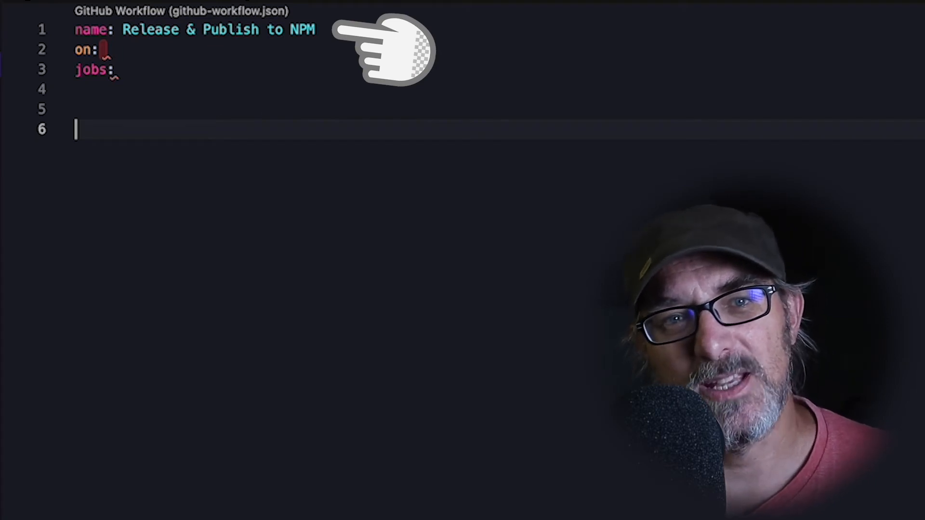
{"action": "type", "text": "workflow_dispatch"}
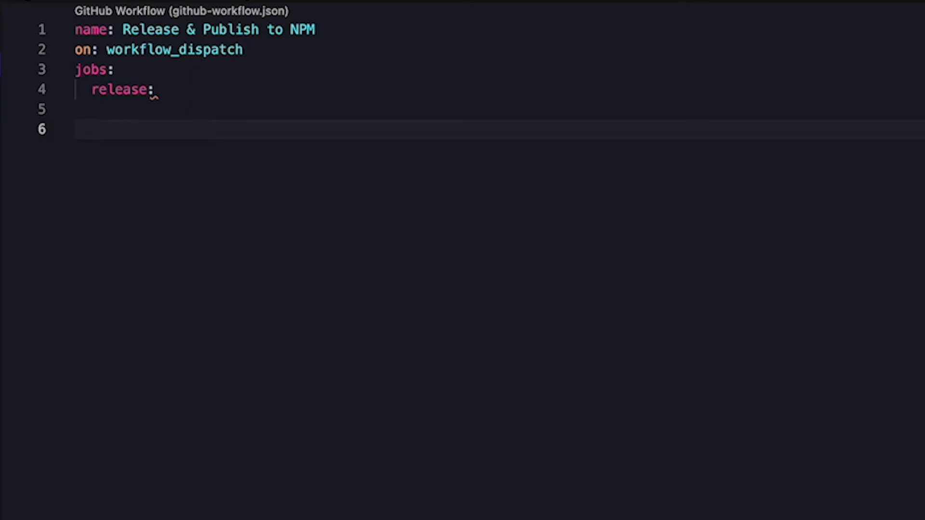
{"action": "type", "text": "runs-on:"}
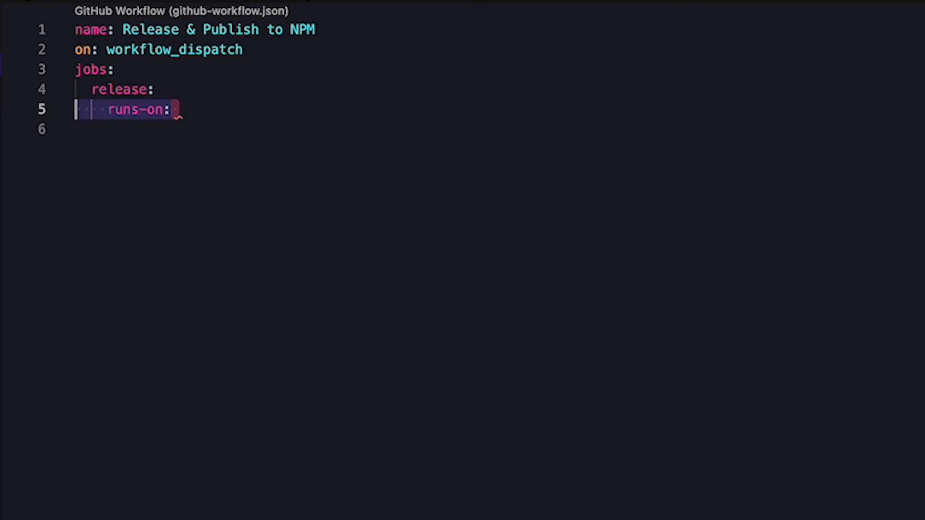
{"action": "type", "text": "ubuntu-20.04"}
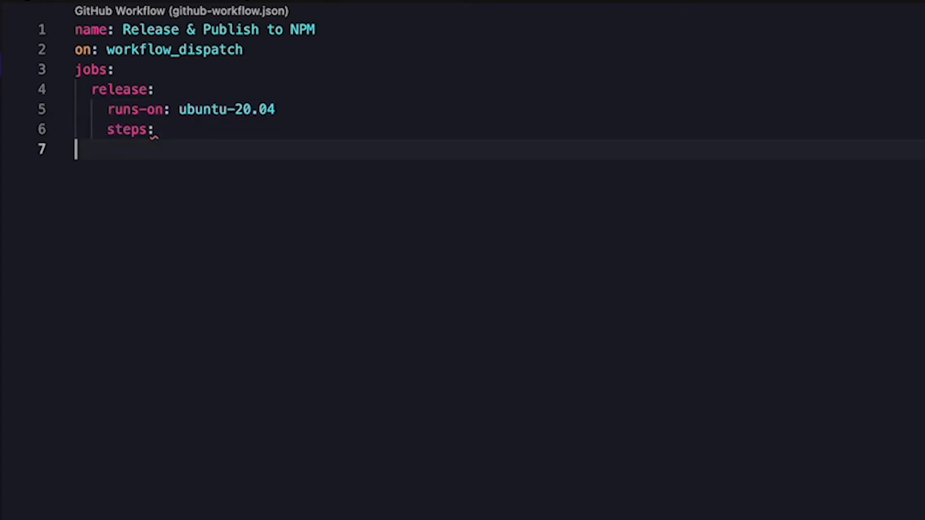
{"action": "key", "text": "enter"}
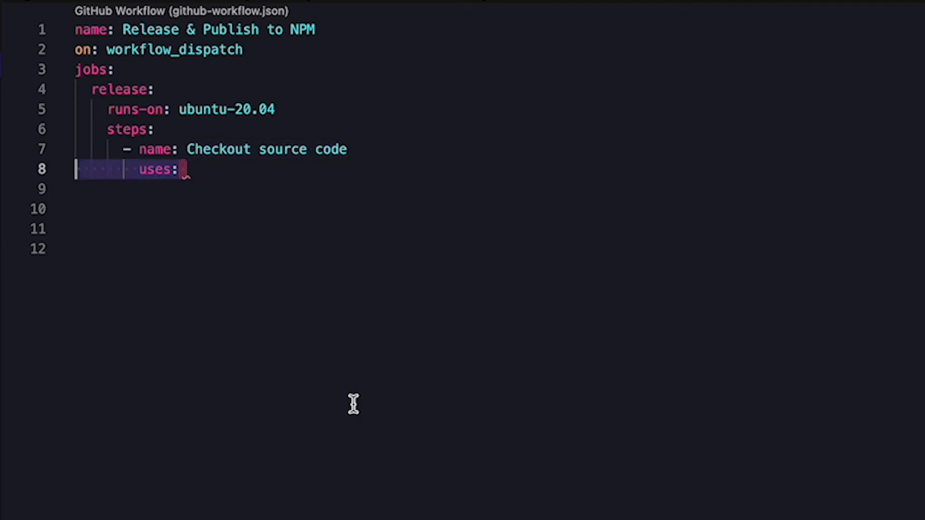
Add actions/checkout@v2, npm ci and echo 'All done!' steps to the release job.
{"action": "type", "text": "actions/checkout@v2"}
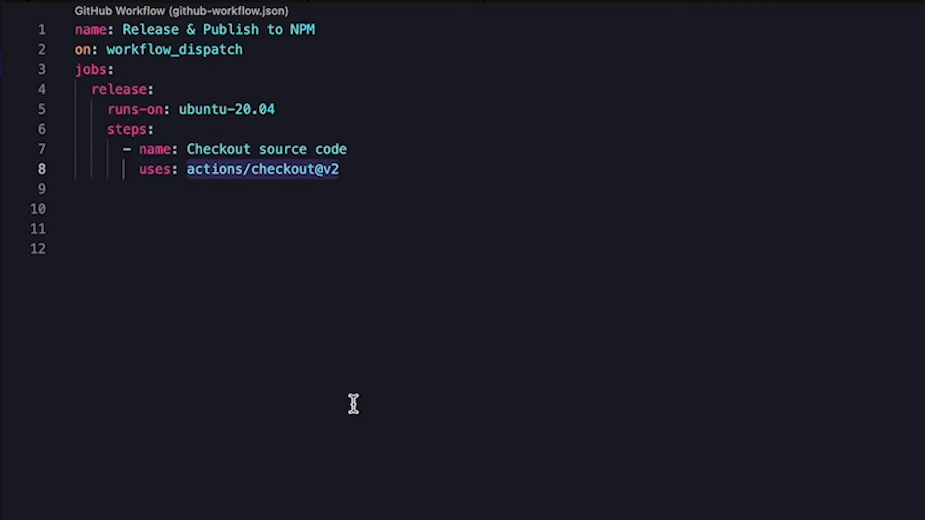
{"action": "left_click", "coordinate": [262, 169]}
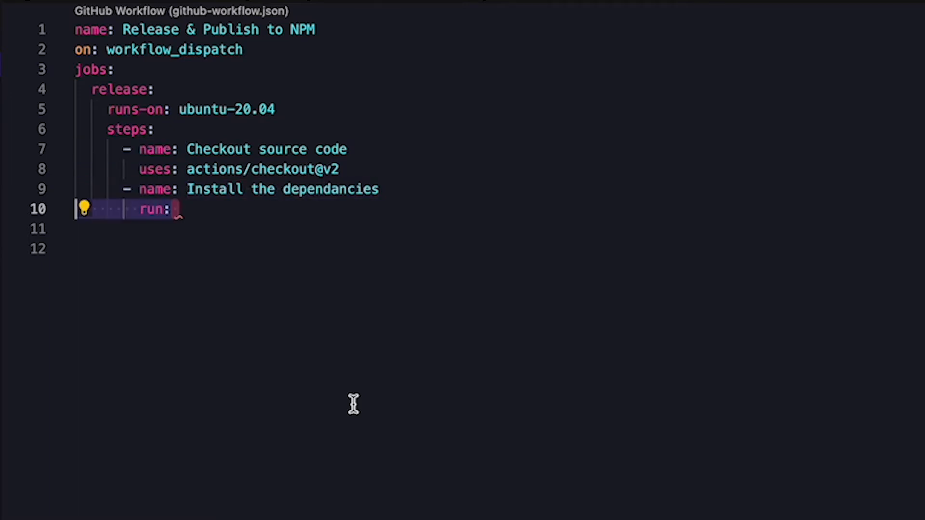
{"action": "type", "text": "npm ci"}
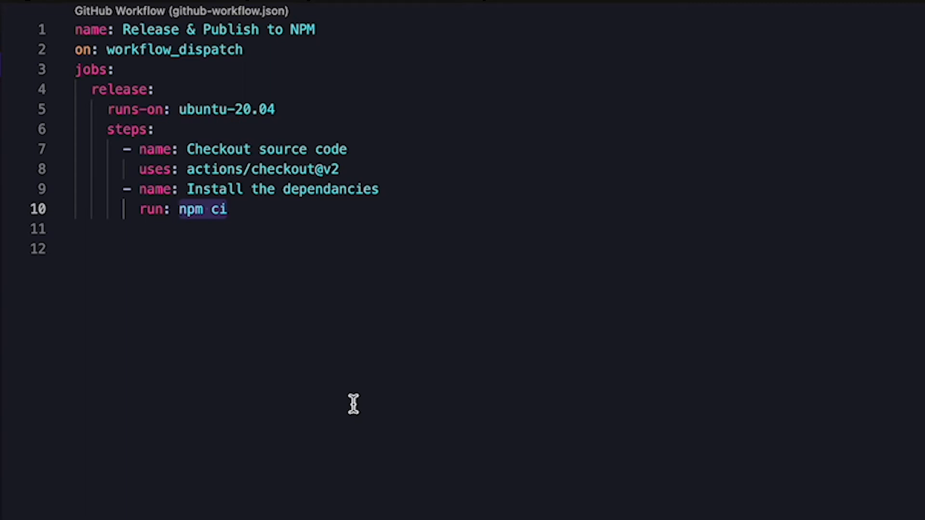
{"action": "left_click", "coordinate": [75, 249]}
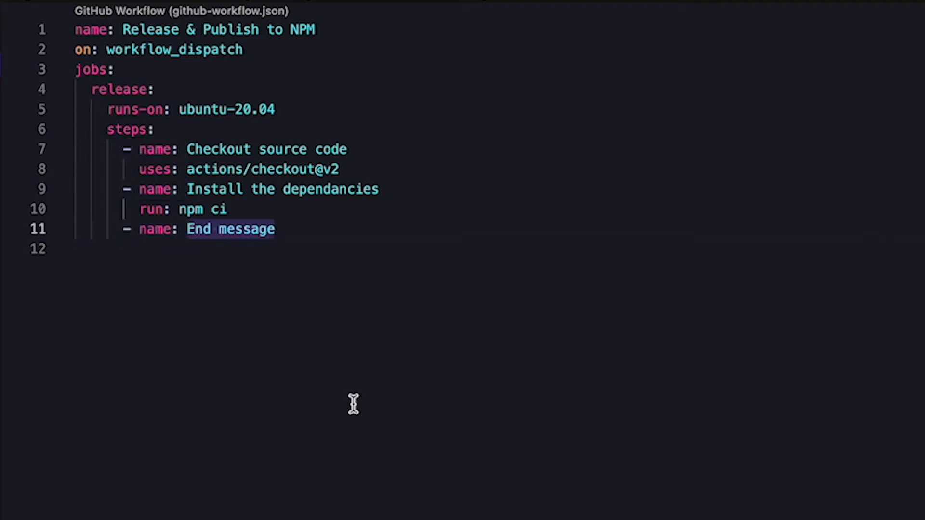
{"action": "type", "text": "run: echo 'All done!'"}
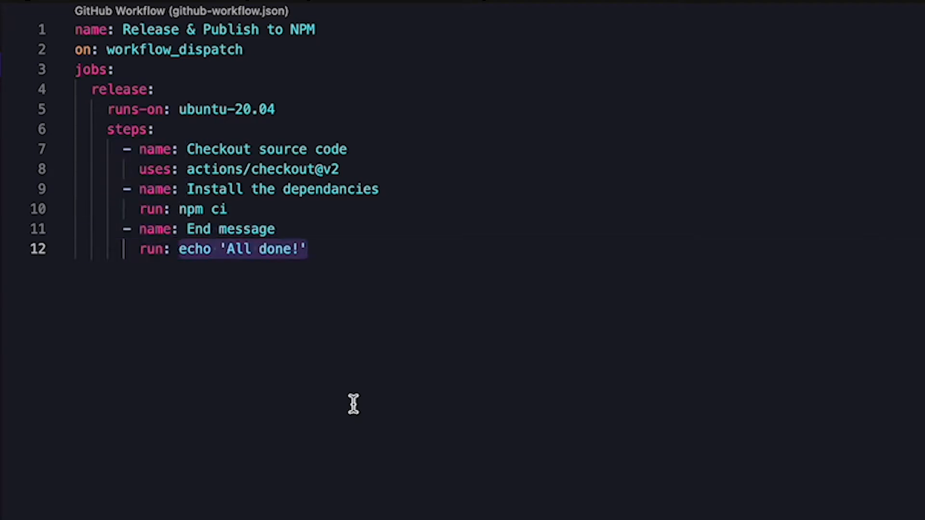
{"action": "left_click", "coordinate": [301, 248]}
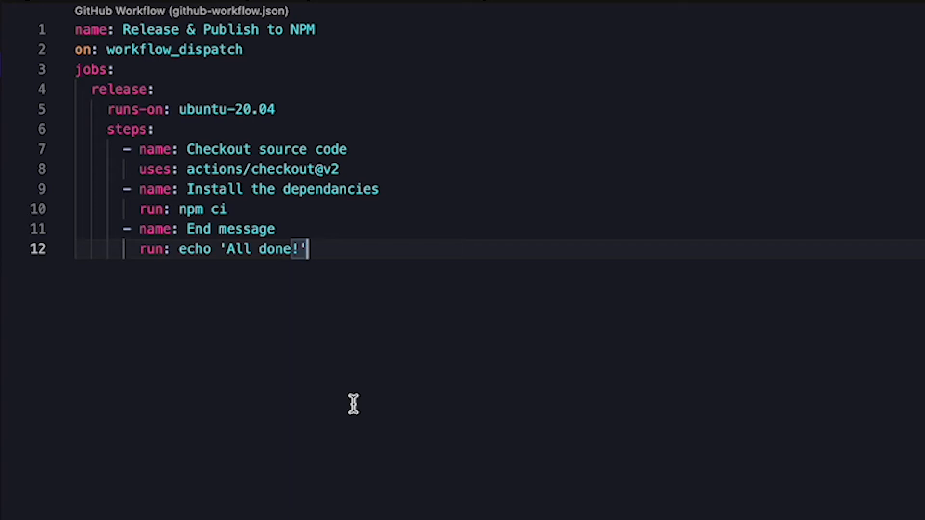
{"action": "mouse_move", "coordinate": [542, 294]}
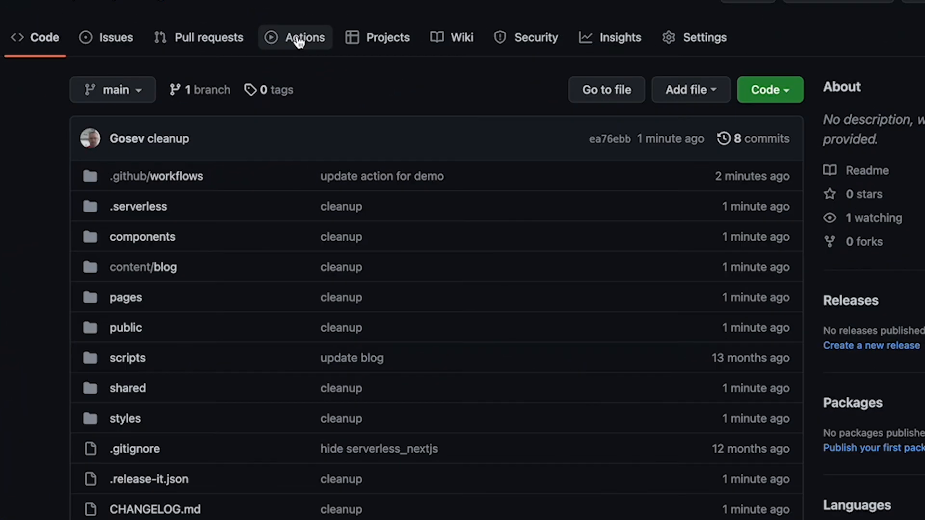
Start a manual run of the Release & Publish to NPM workflow from the Actions area.
{"action": "left_click", "coordinate": [303, 37]}
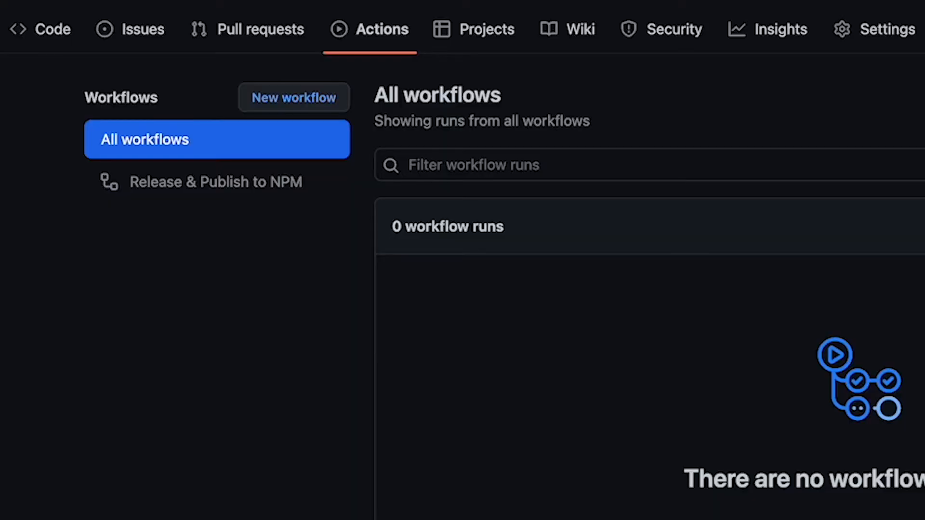
{"action": "left_click", "coordinate": [216, 183]}
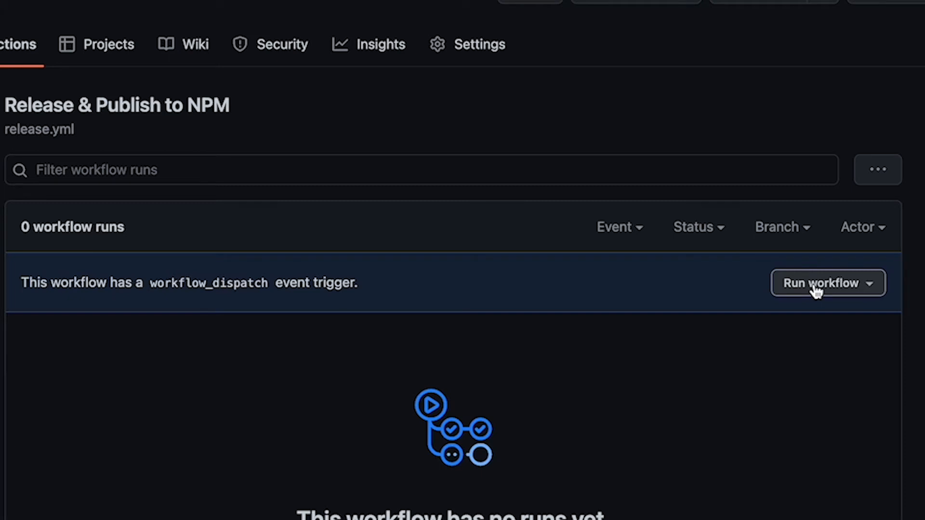
{"action": "left_click", "coordinate": [826, 283]}
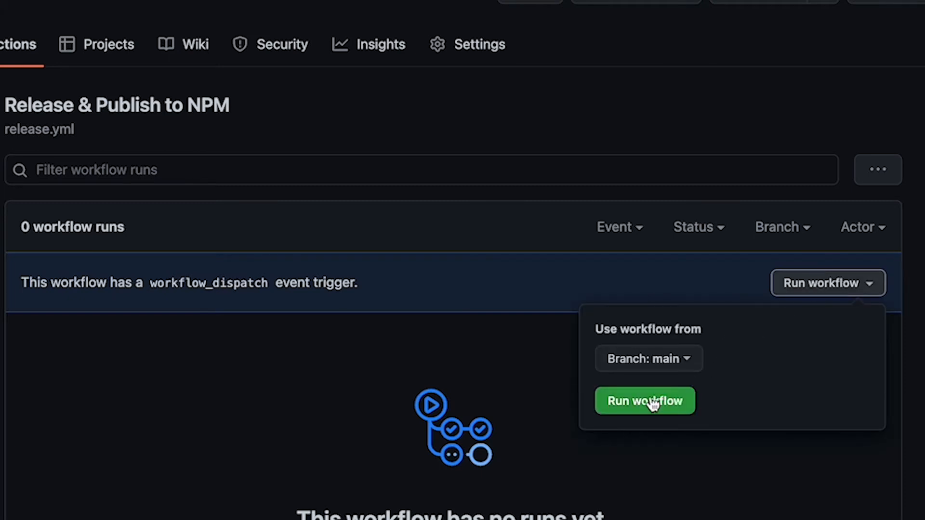
{"action": "left_click", "coordinate": [645, 401]}
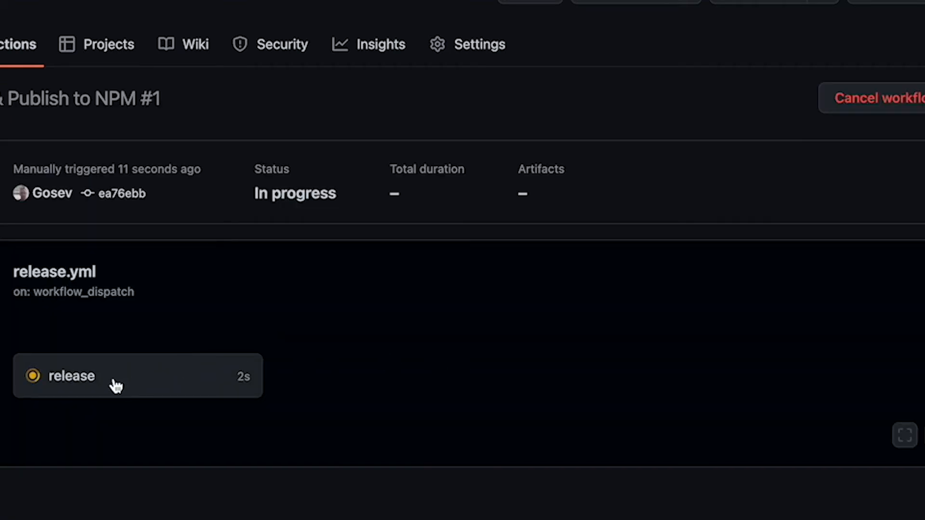
Inspect the release job's steps and expand the Checkout source code log.
{"action": "left_click", "coordinate": [70, 375]}
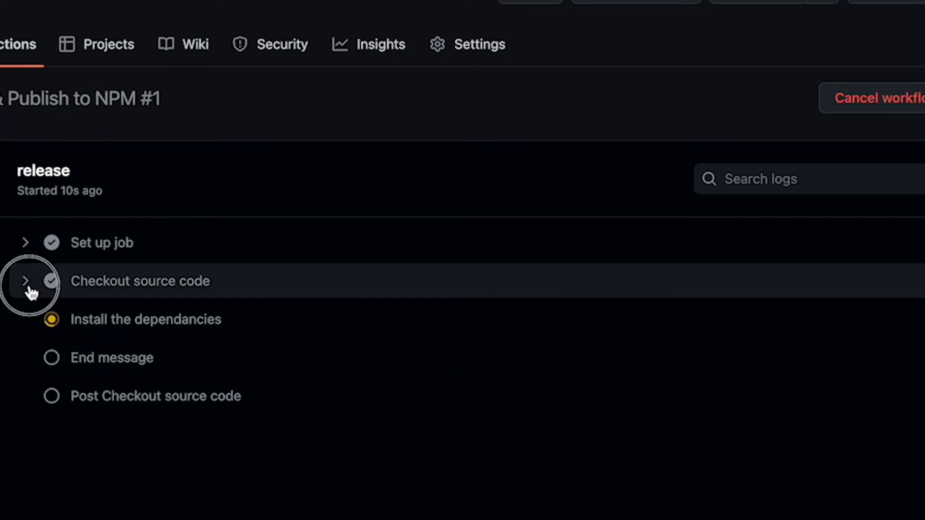
{"action": "left_click", "coordinate": [26, 281]}
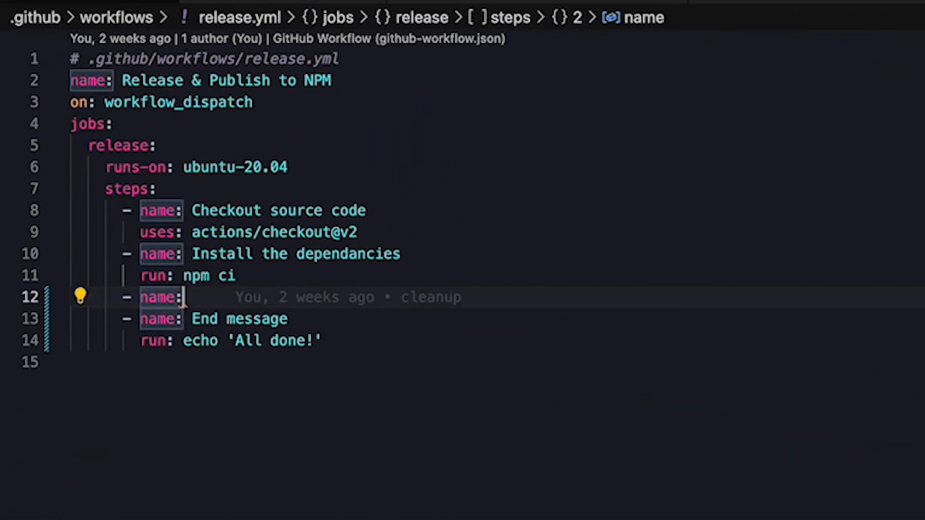
Add an Initialize Git user step whose run block sets git config --global user details.
{"action": "type", "text": "Initialize Git user"}
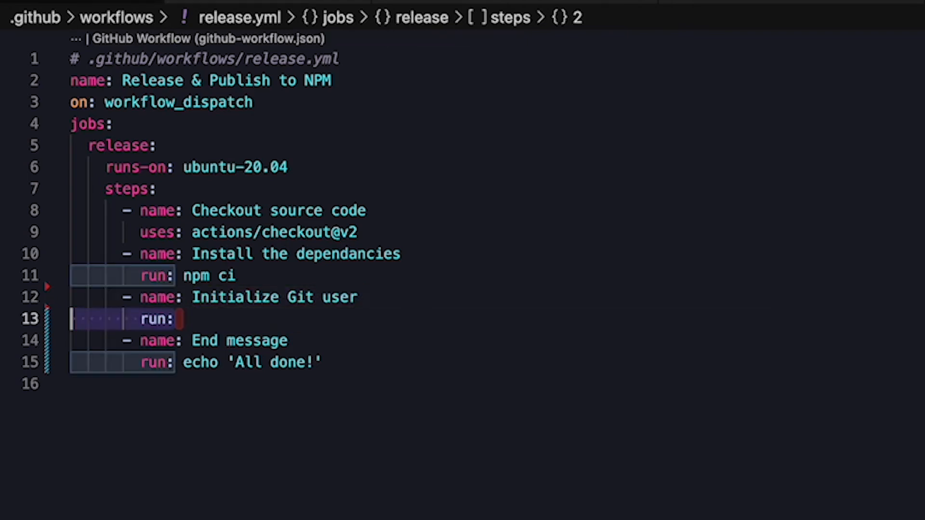
{"action": "type", "text": "git"}
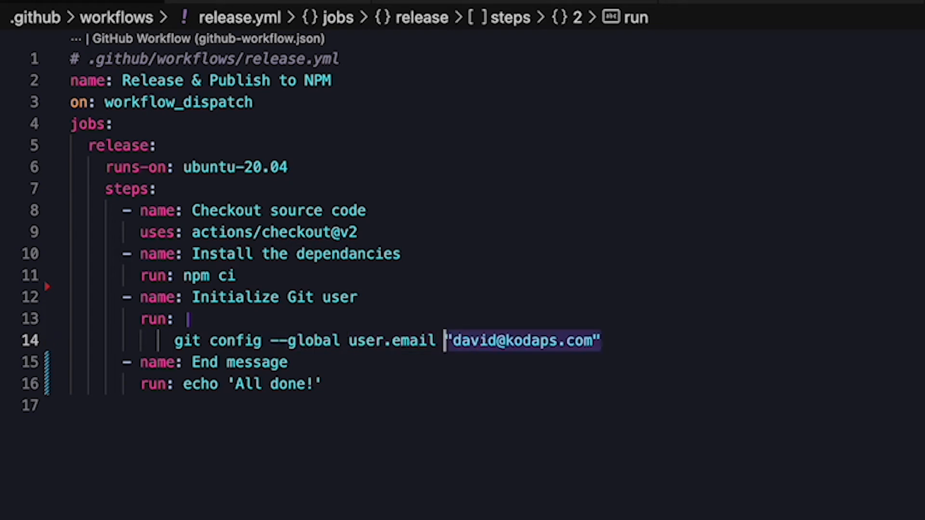
{"action": "type", "text": "git config --global"}
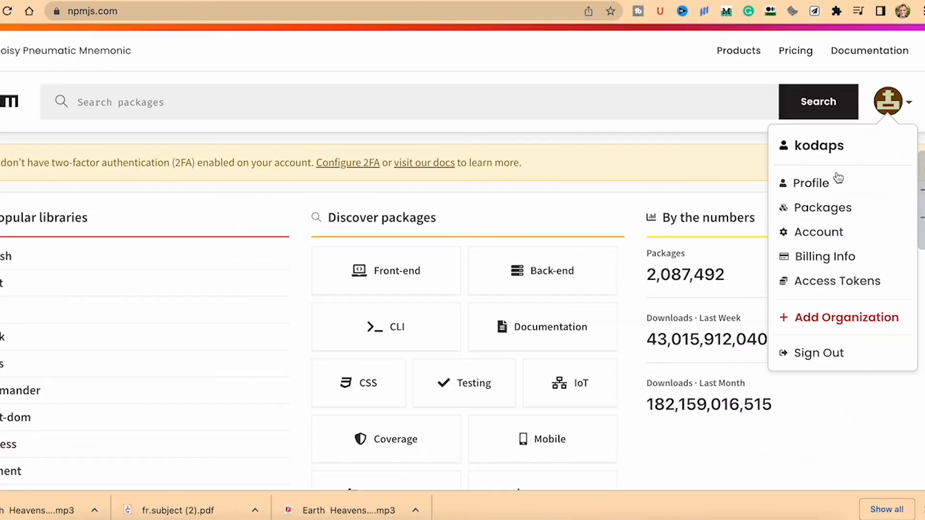
Start a new npm access token of type Publish from the account's Access Tokens page.
{"action": "left_click", "coordinate": [838, 280]}
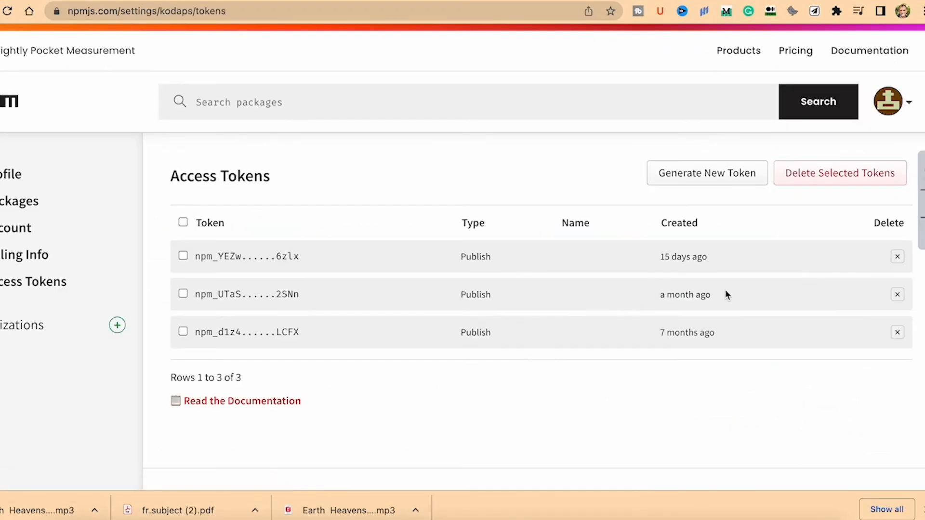
{"action": "left_click", "coordinate": [706, 172]}
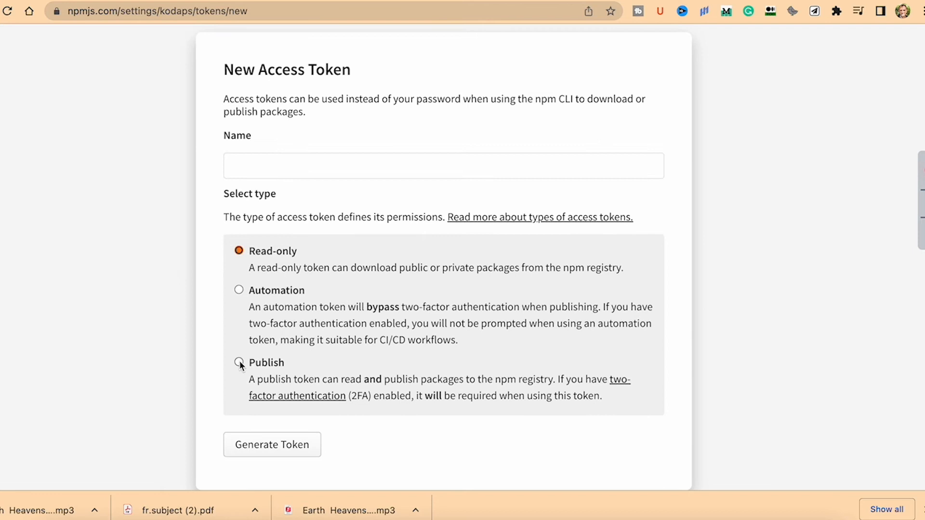
{"action": "left_click", "coordinate": [272, 444]}
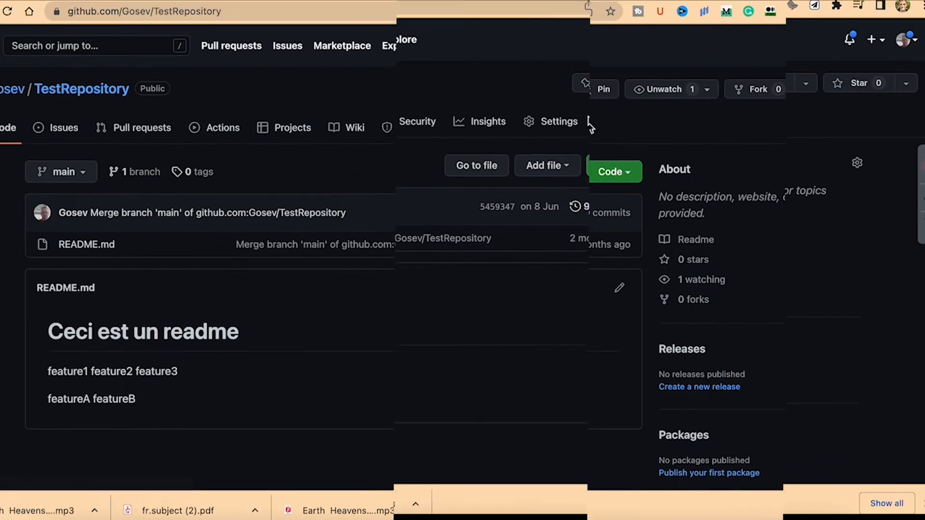
Add an NPM_TOKEN Actions repository secret in TestRepository's Settings > Secrets.
{"action": "left_click", "coordinate": [558, 121]}
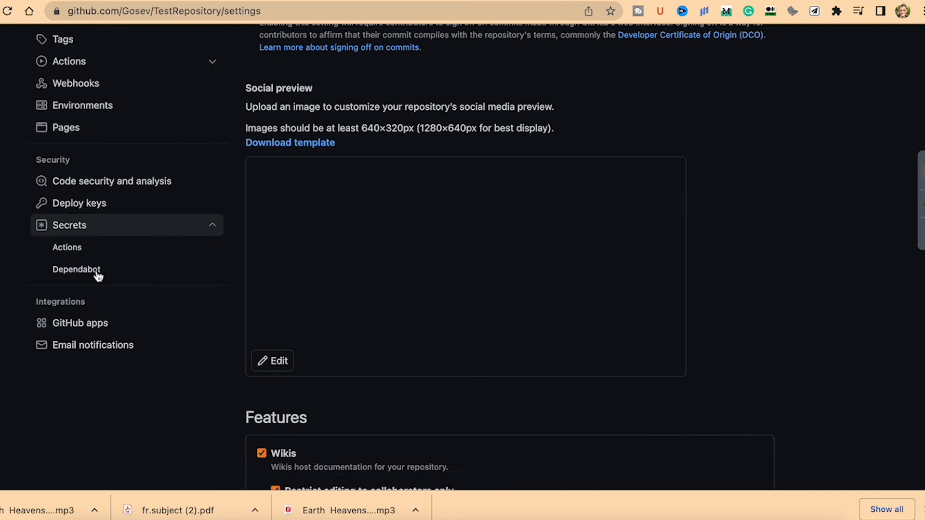
{"action": "left_click", "coordinate": [67, 248]}
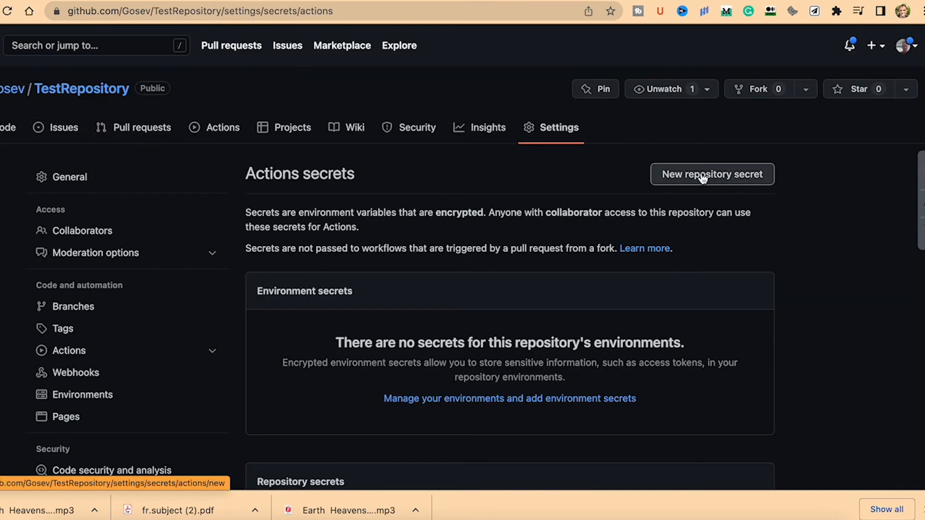
{"action": "left_click", "coordinate": [711, 174]}
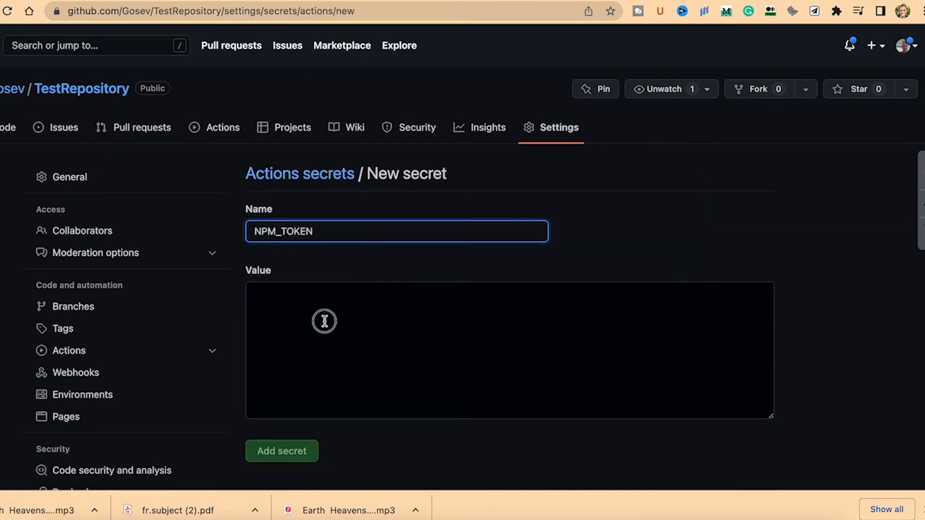
{"action": "left_click", "coordinate": [281, 451]}
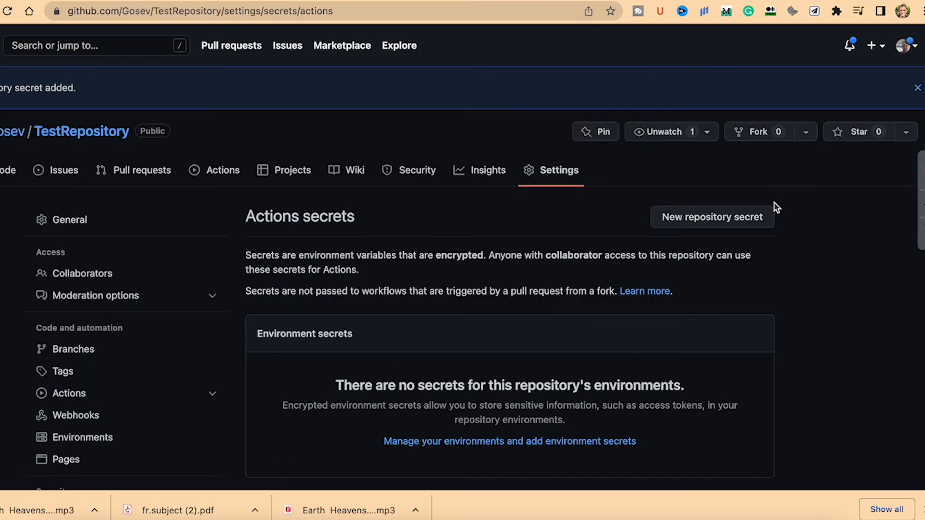
{"action": "scroll", "scroll_direction": "down", "scroll_amount": 3}
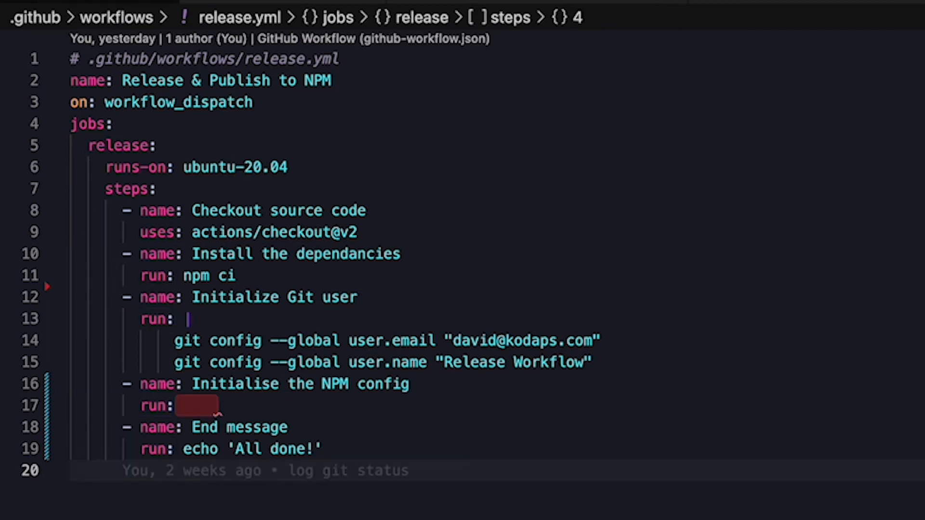
Run npm config set //registry.npmjs.org/:_authToken $NPM_TOKEN with env NPM_TOKEN: ${{ secrets.NPM_TOKEN }}.
{"action": "type", "text": "npm config set"}
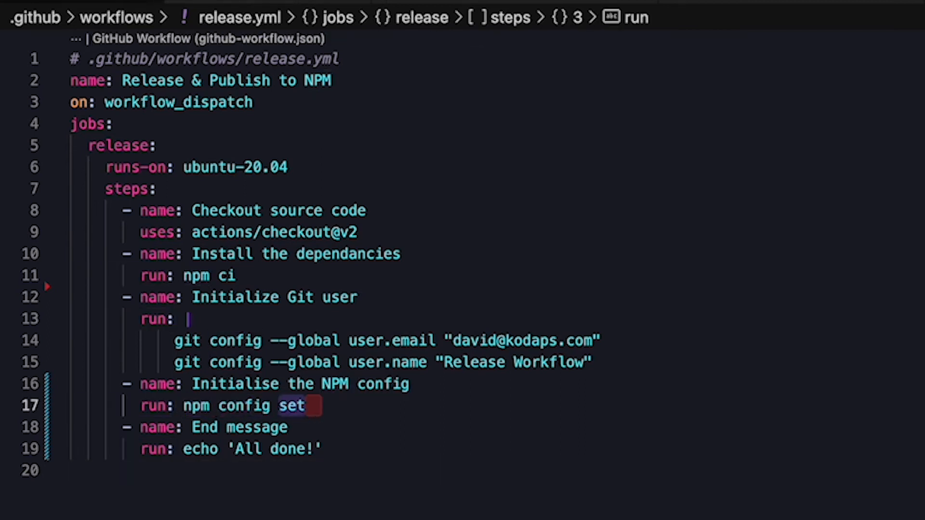
{"action": "type", "text": "//registry.npmjs.org/"}
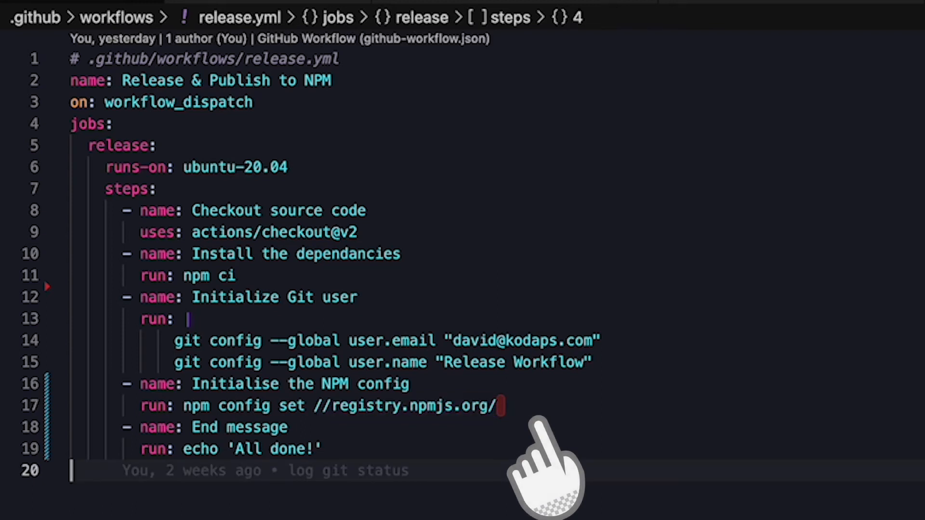
{"action": "type", "text": ":_authToken $NPM_TOKEN"}
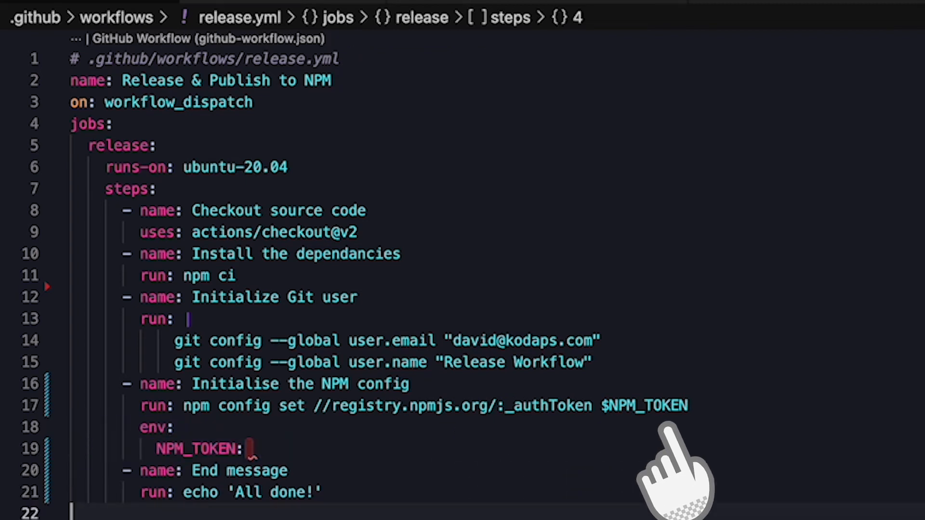
{"action": "type", "text": "${{ secrets.NPM_TOKEN }}"}
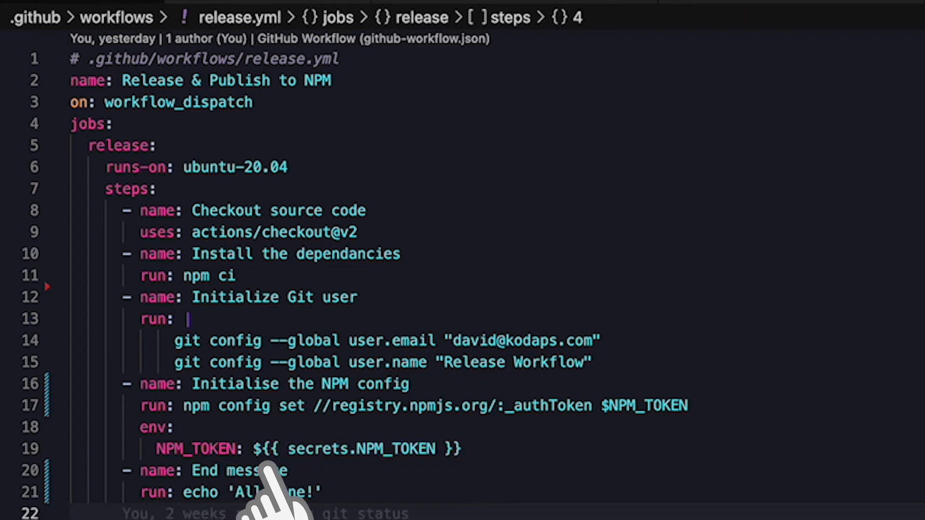
{"action": "mouse_move", "coordinate": [372, 490]}
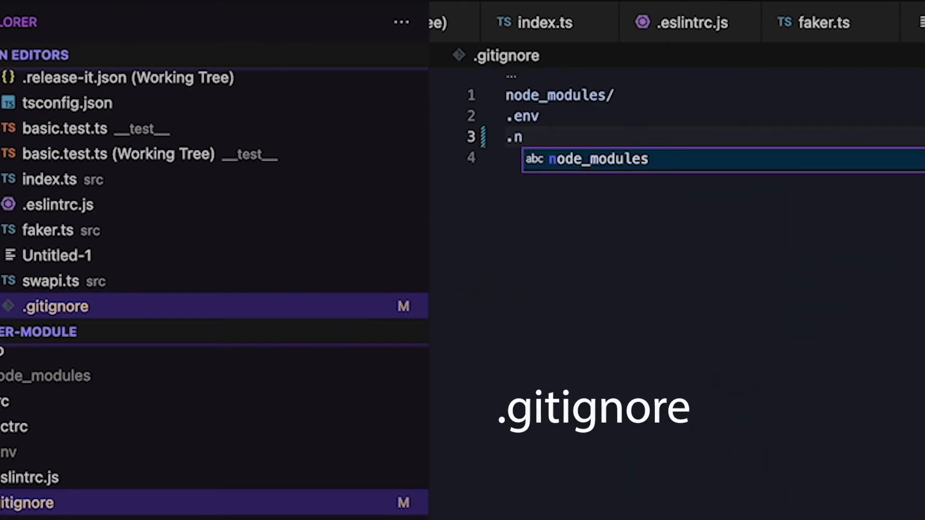
{"action": "type", "text": "pmr"}
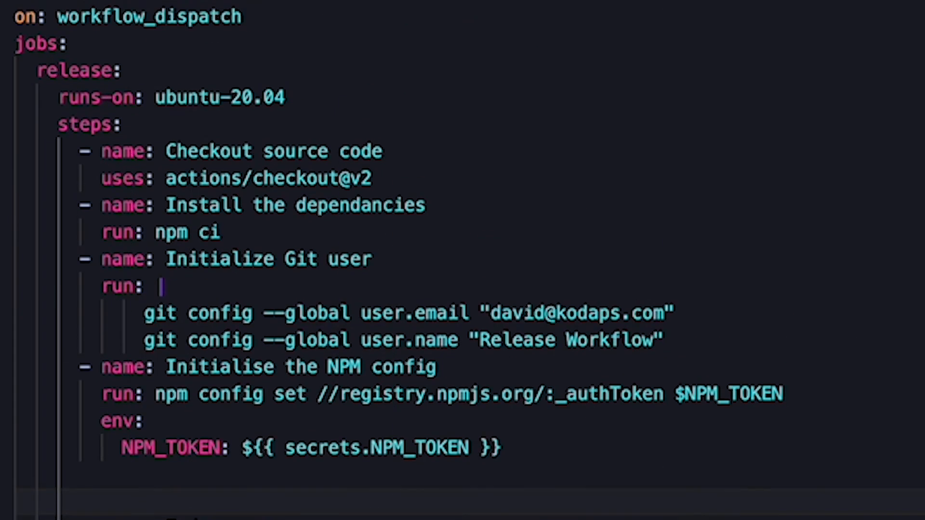
Add a Run release step running npm run release --ci with env GITHUB_TOKEN: ${{ secrets.GITHUB_TOKEN }}.
{"action": "type", "text": "- name: Run release"}
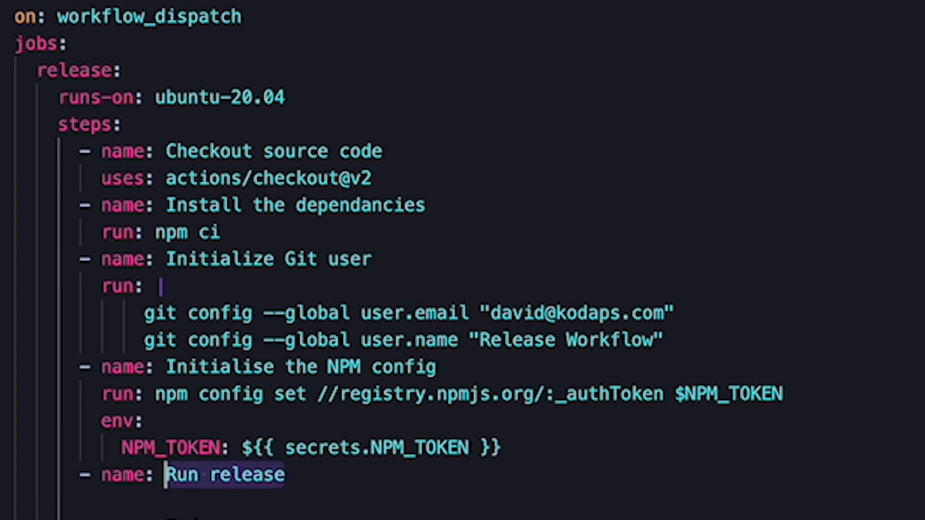
{"action": "type", "text": "npm run release"}
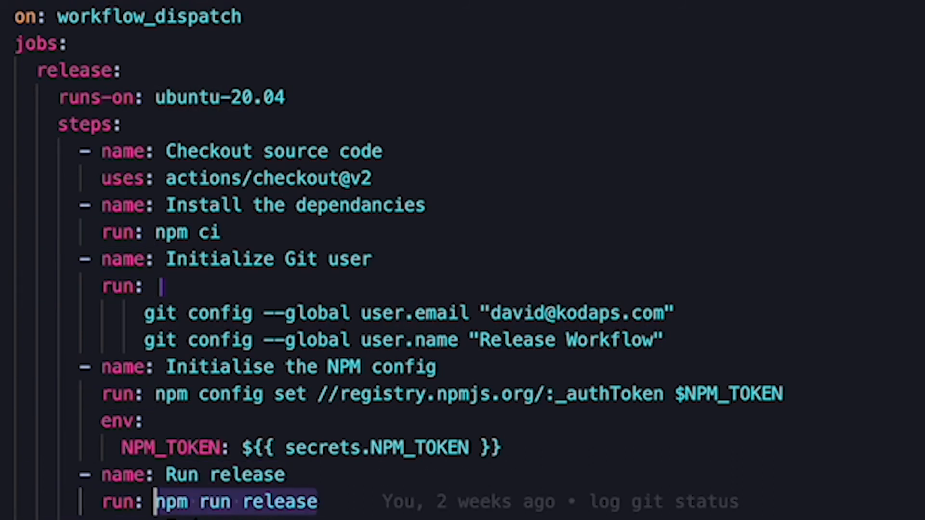
{"action": "type", "text": "--ci"}
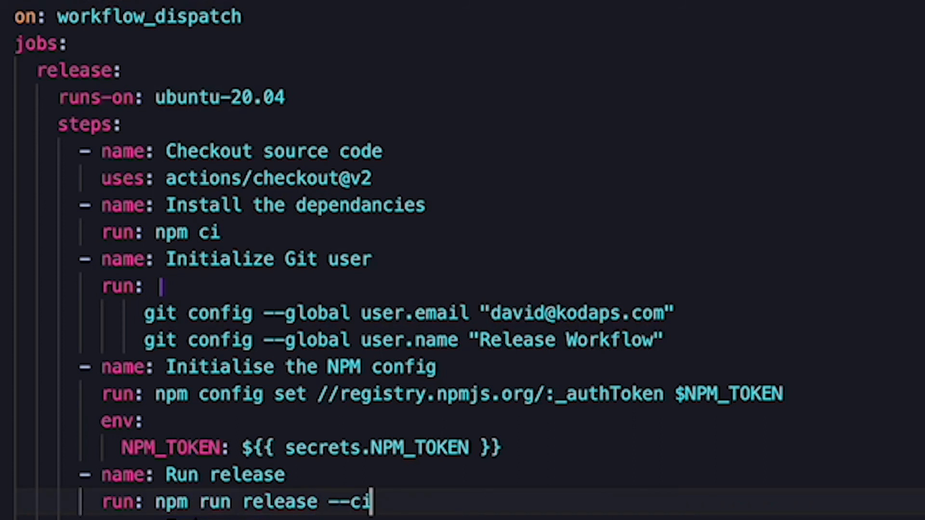
{"action": "scroll", "scroll_direction": "down", "scroll_amount": 3}
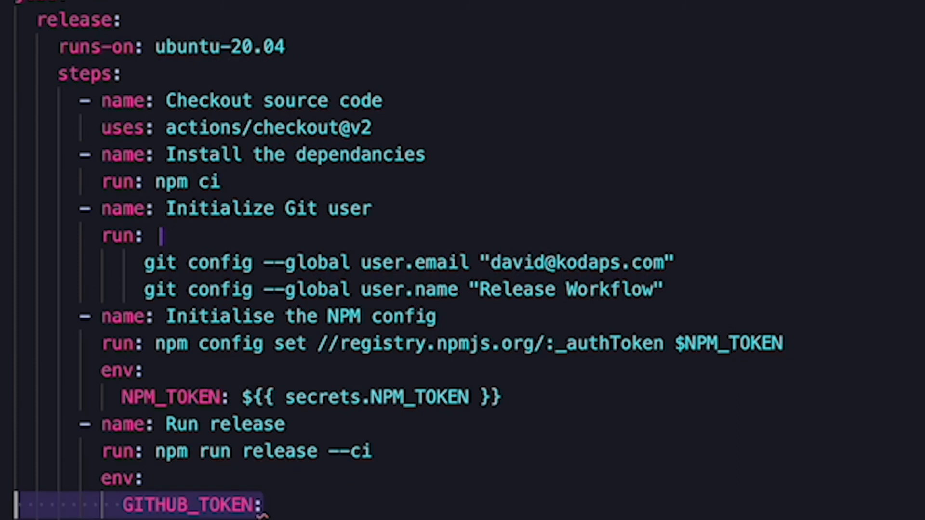
{"action": "type", "text": "${{ secrets.GITHUB_TOKEN }}"}
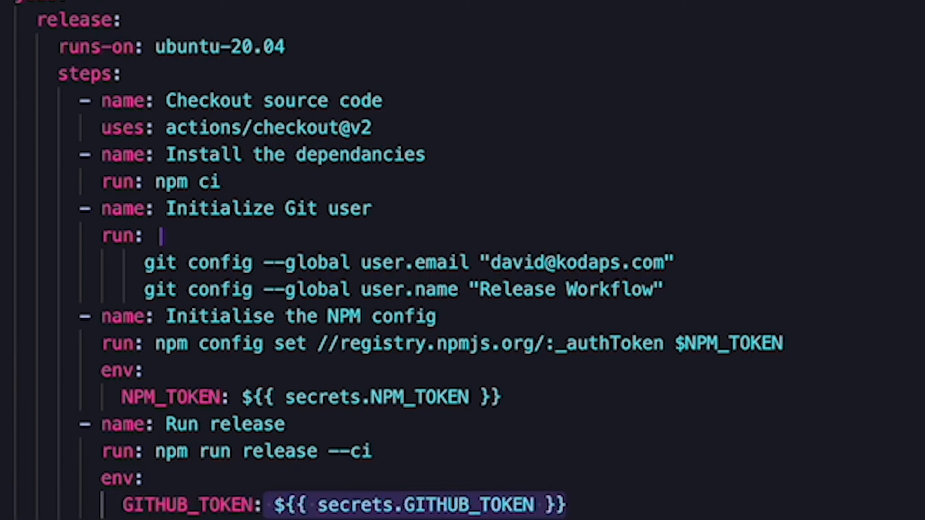